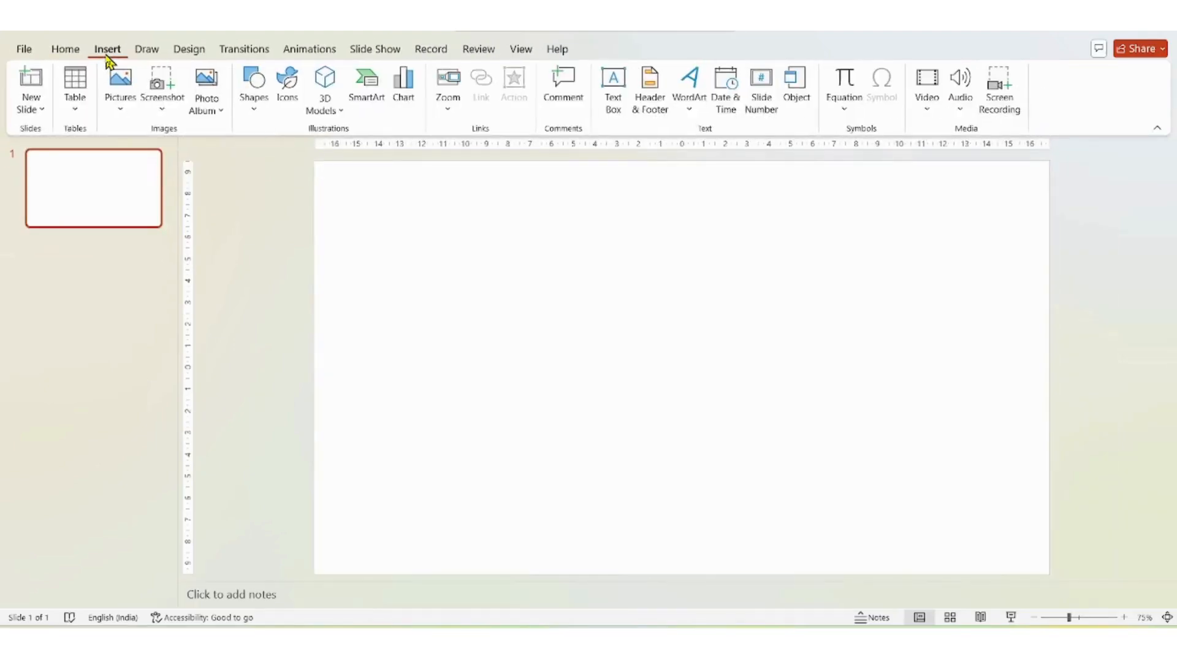
Step: Insert a Rectangle: Rounded Corners shape and drag a tall card in the slide centre
left_click(254, 89)
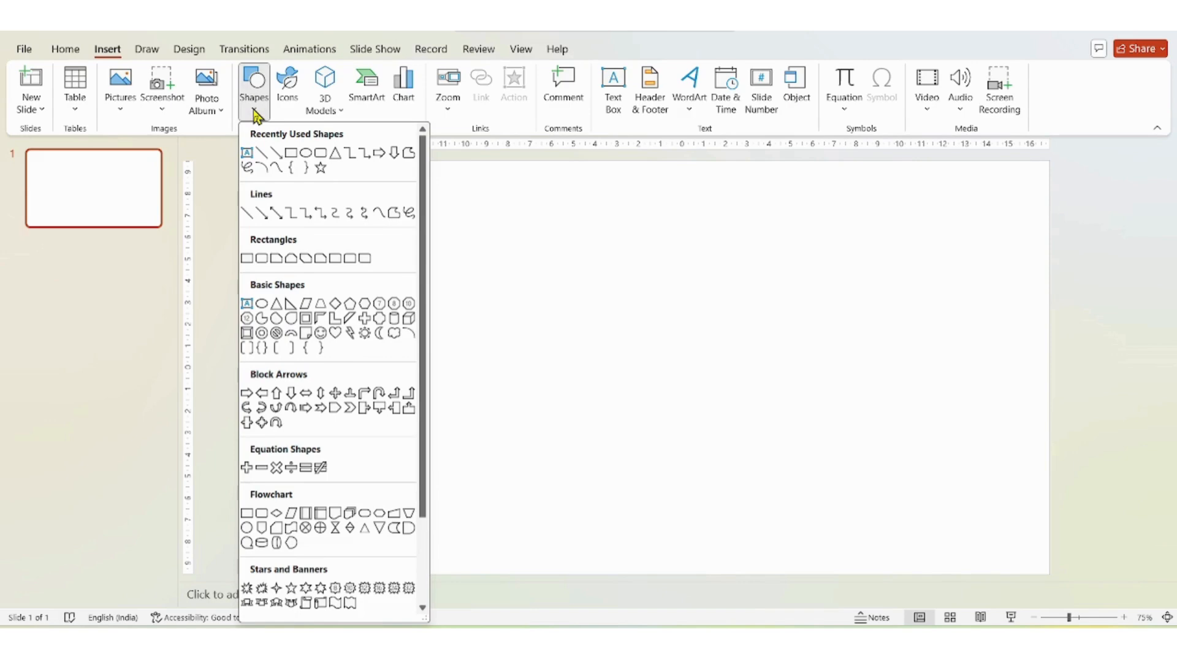
mouse_move(321, 167)
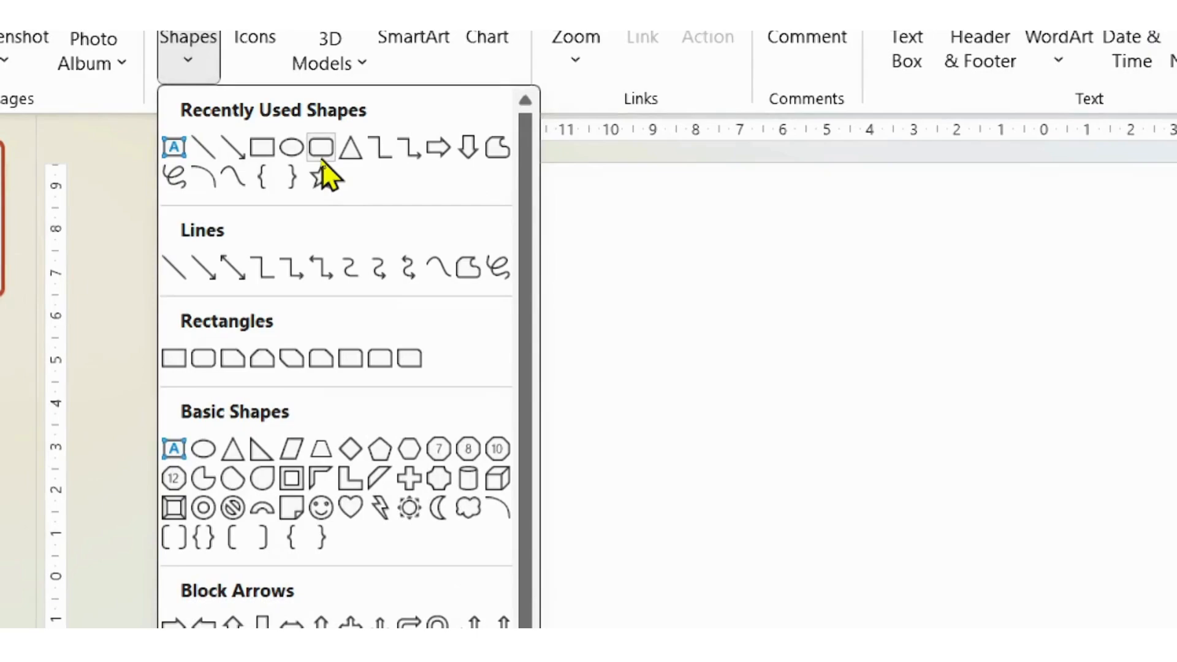
left_click(318, 148)
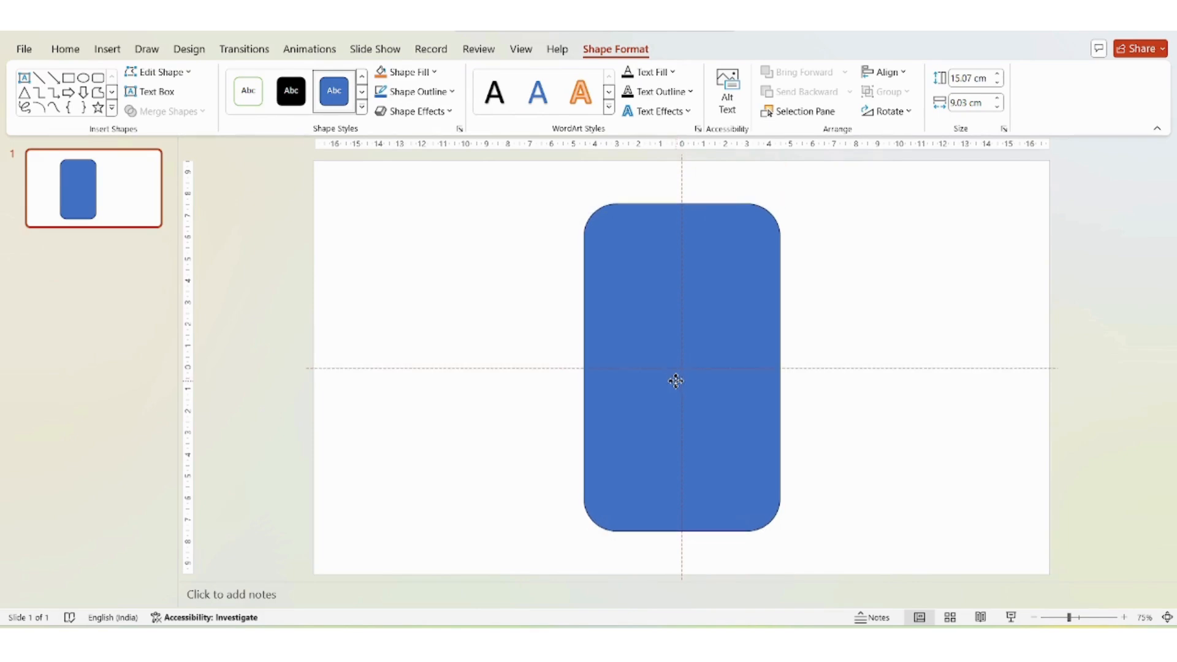
left_click(680, 368)
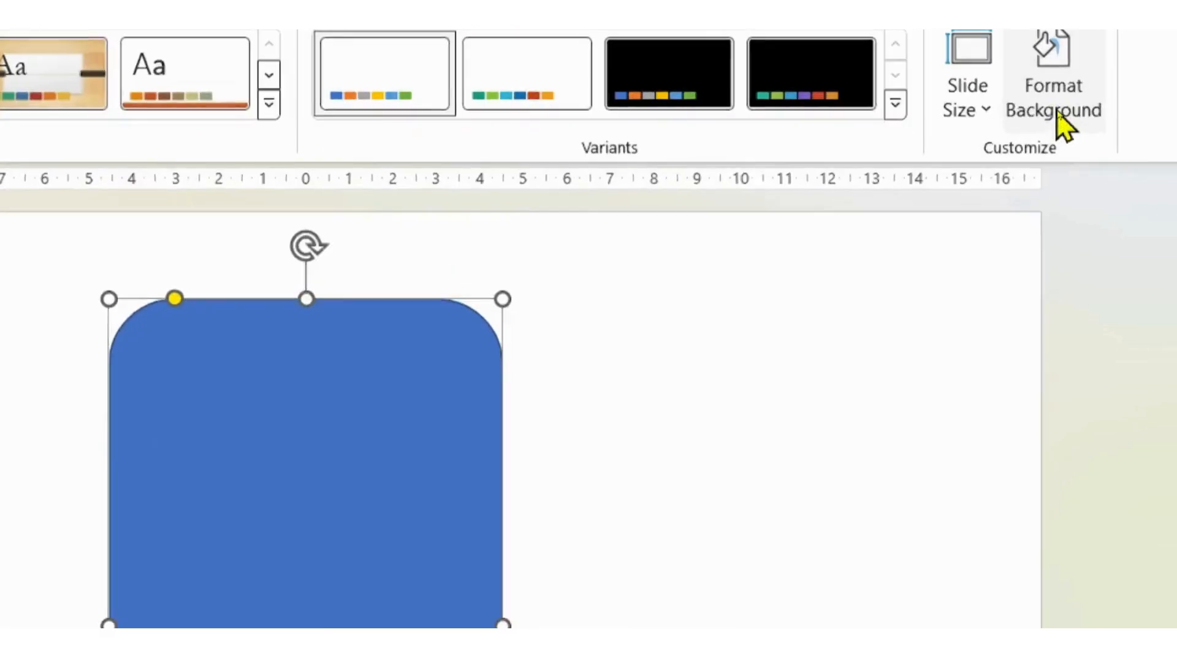
Step: Set the slide background to solid Bright Green via Format Background
left_click(1054, 75)
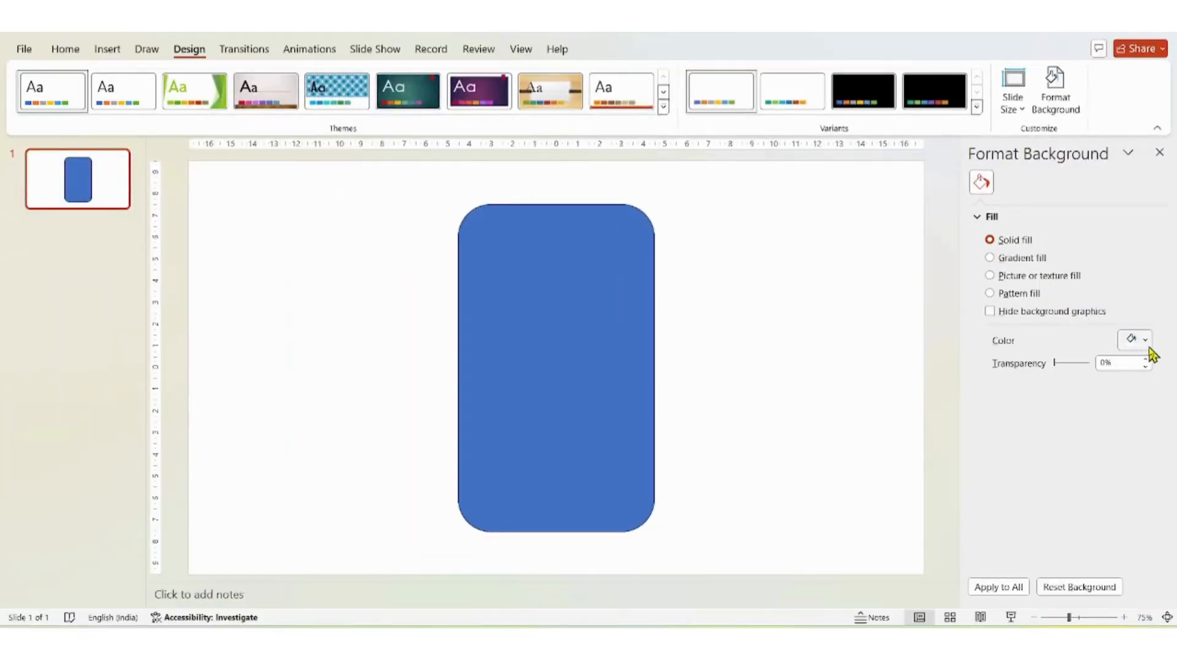
left_click(1133, 340)
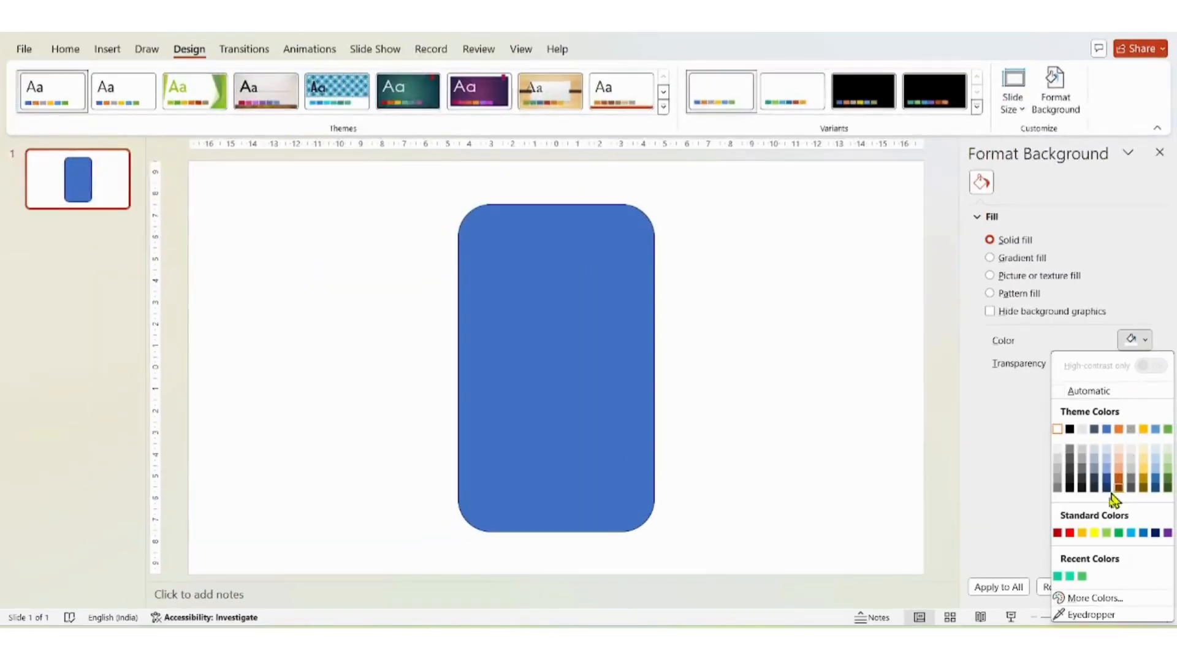
mouse_move(1060, 576)
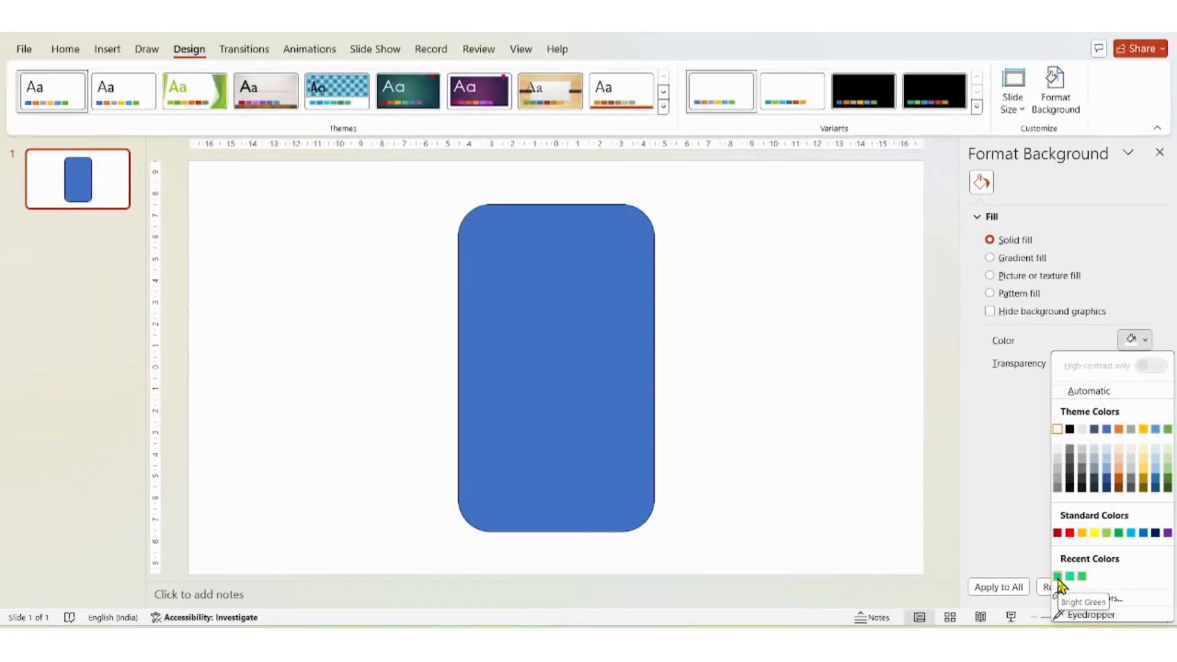
left_click(1059, 577)
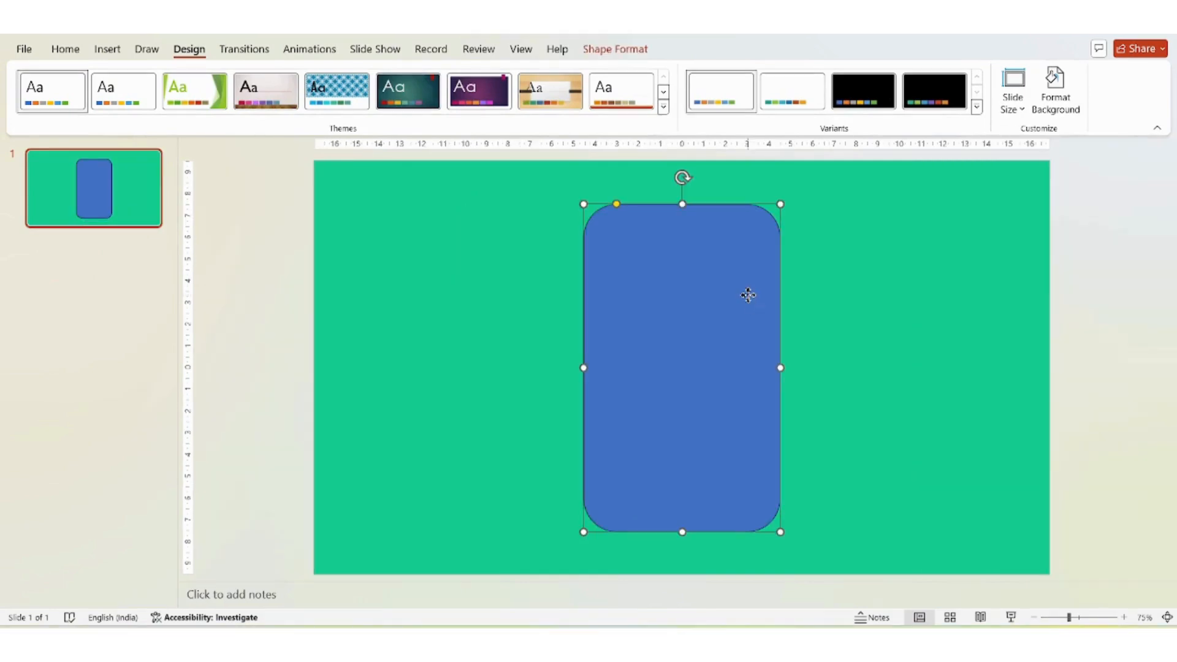
mouse_move(619, 64)
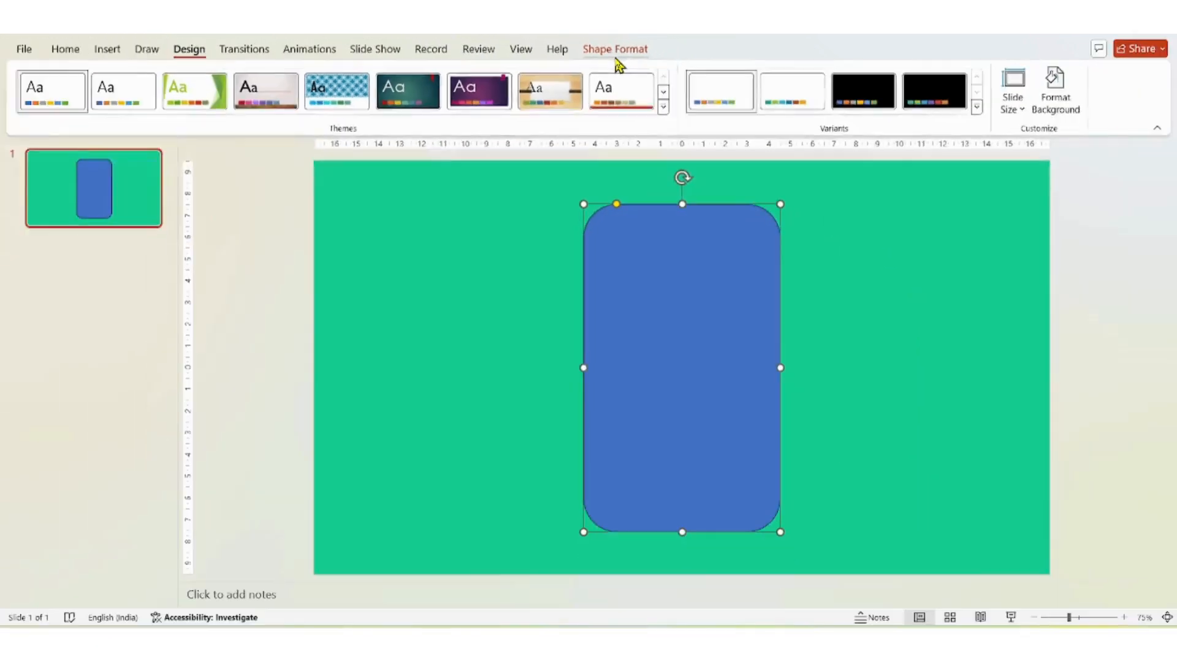
Step: Fill the card white and add a smaller outlined rounded rectangle inside it
left_click(614, 48)
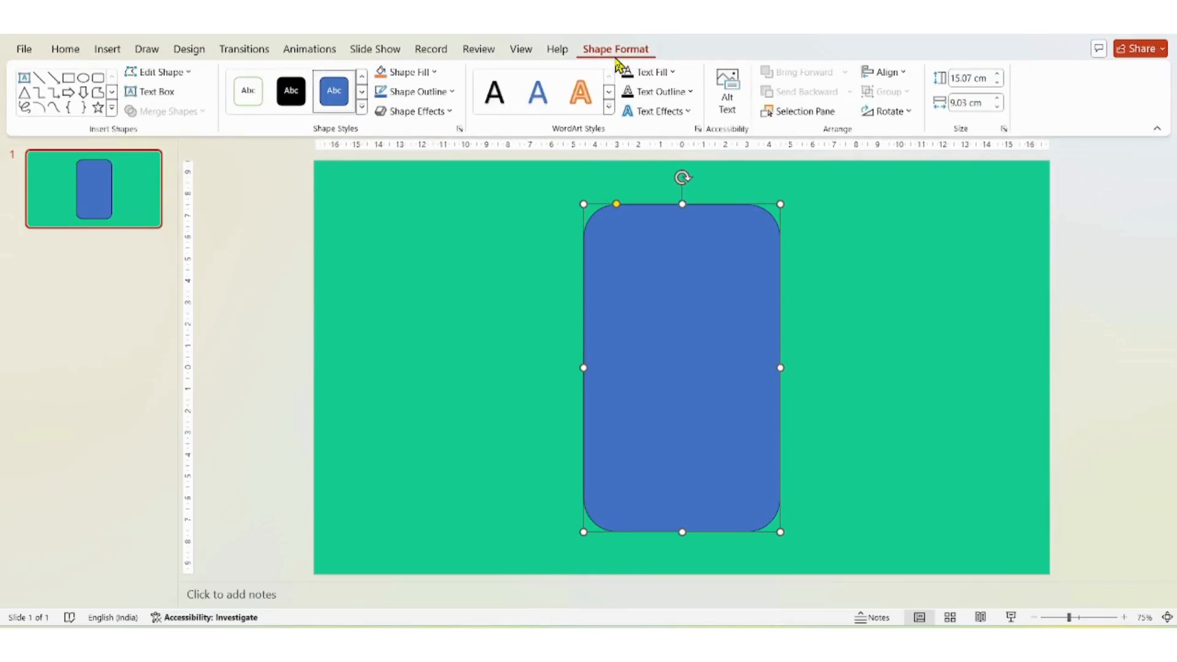
left_click(406, 71)
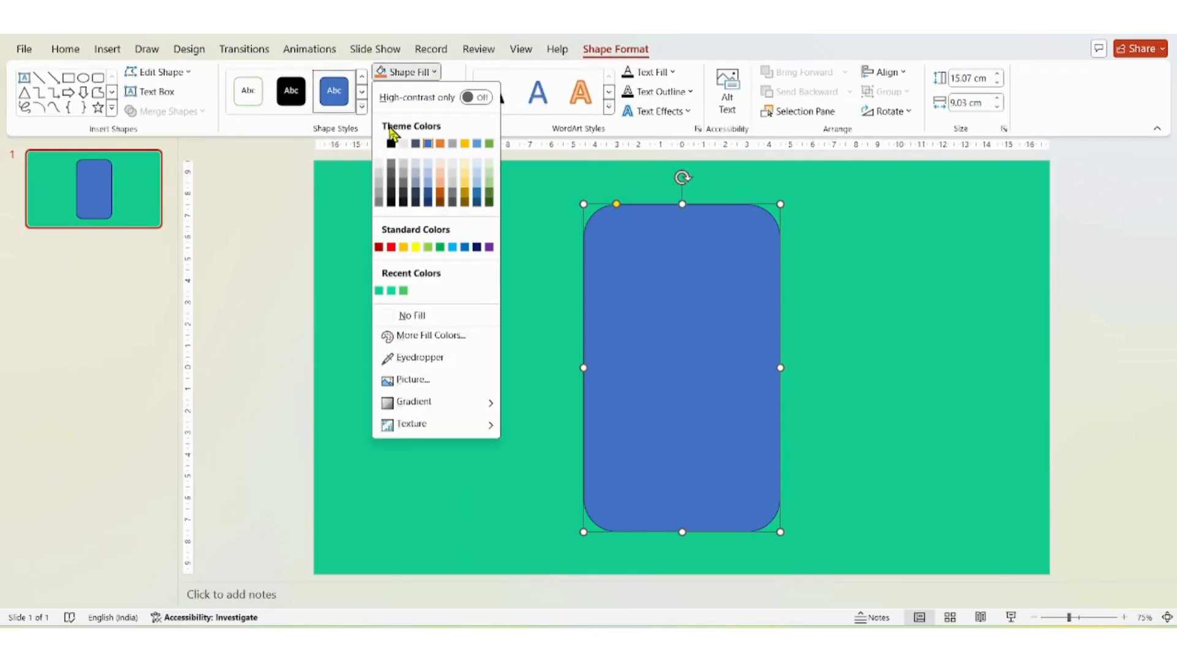
left_click(390, 144)
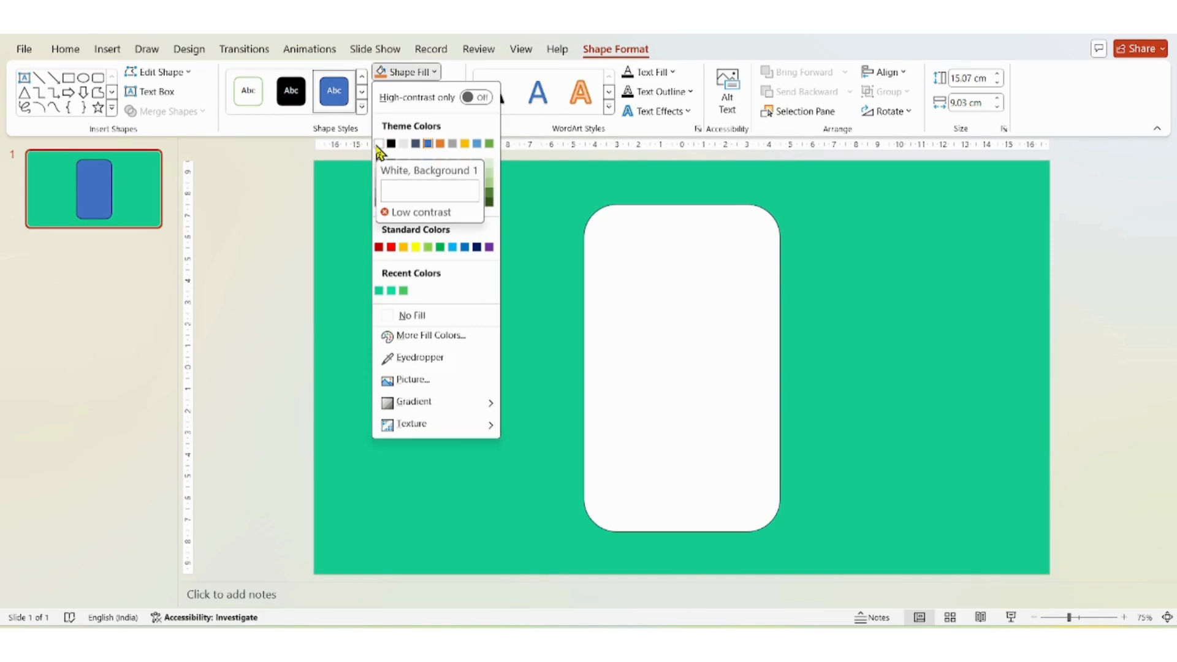
left_click(430, 184)
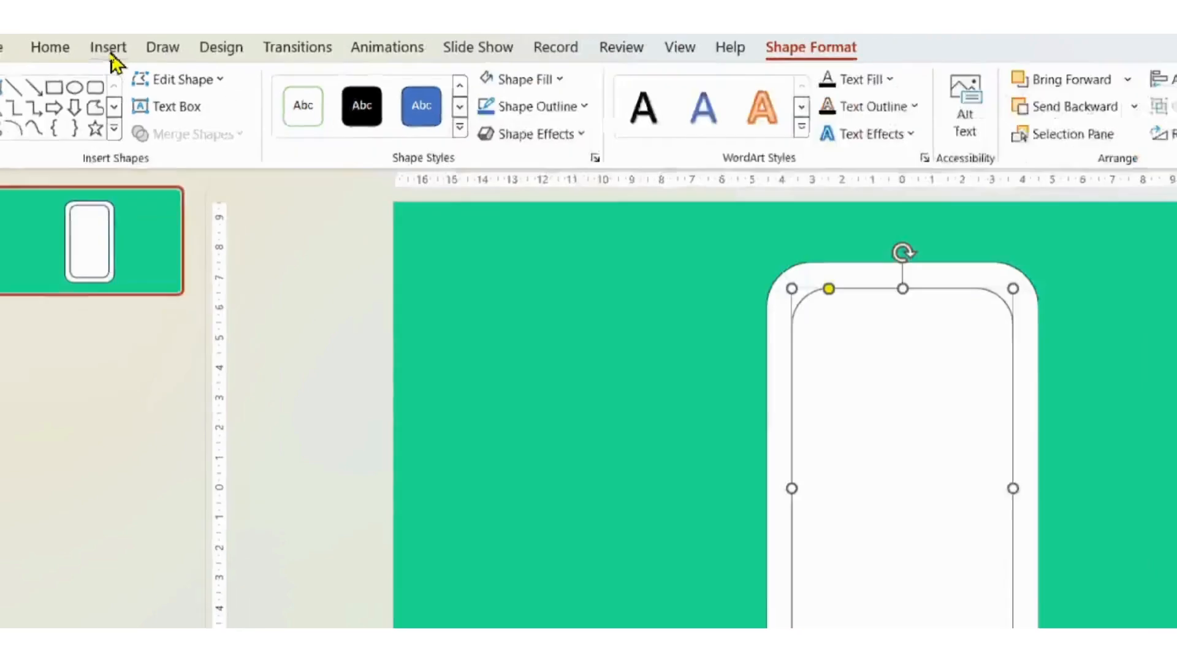
Step: Add a small white outlined oval at the card's top-left corner and copy it to the bottom-right
left_click(106, 47)
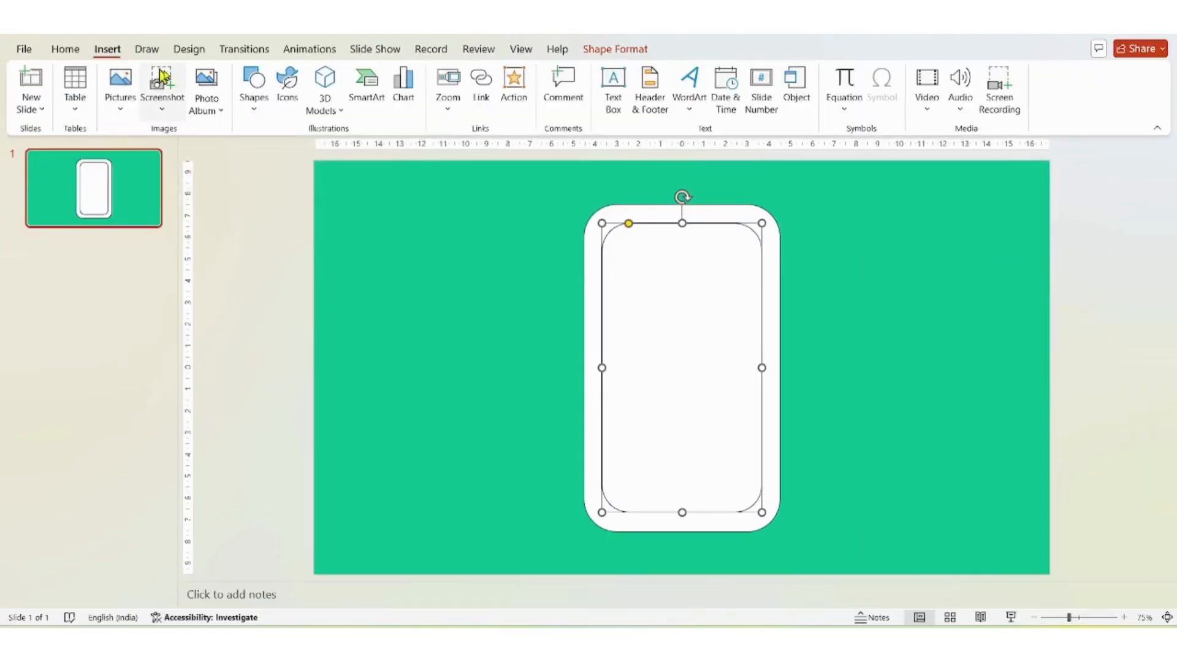
left_click(252, 89)
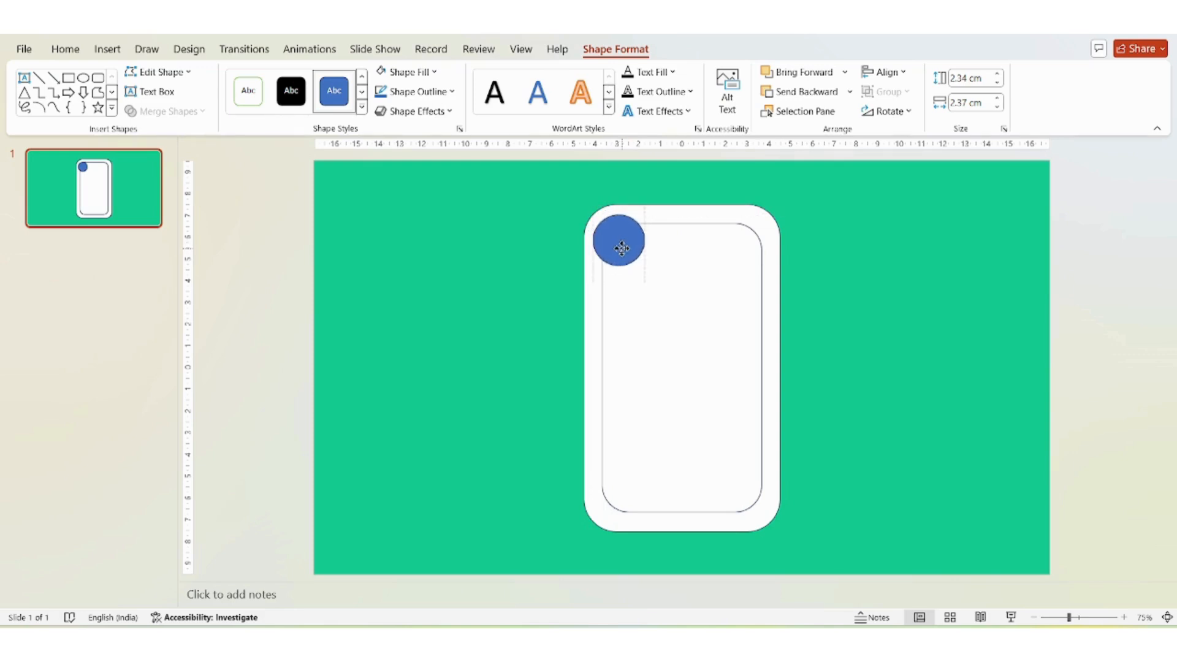
left_click(620, 241)
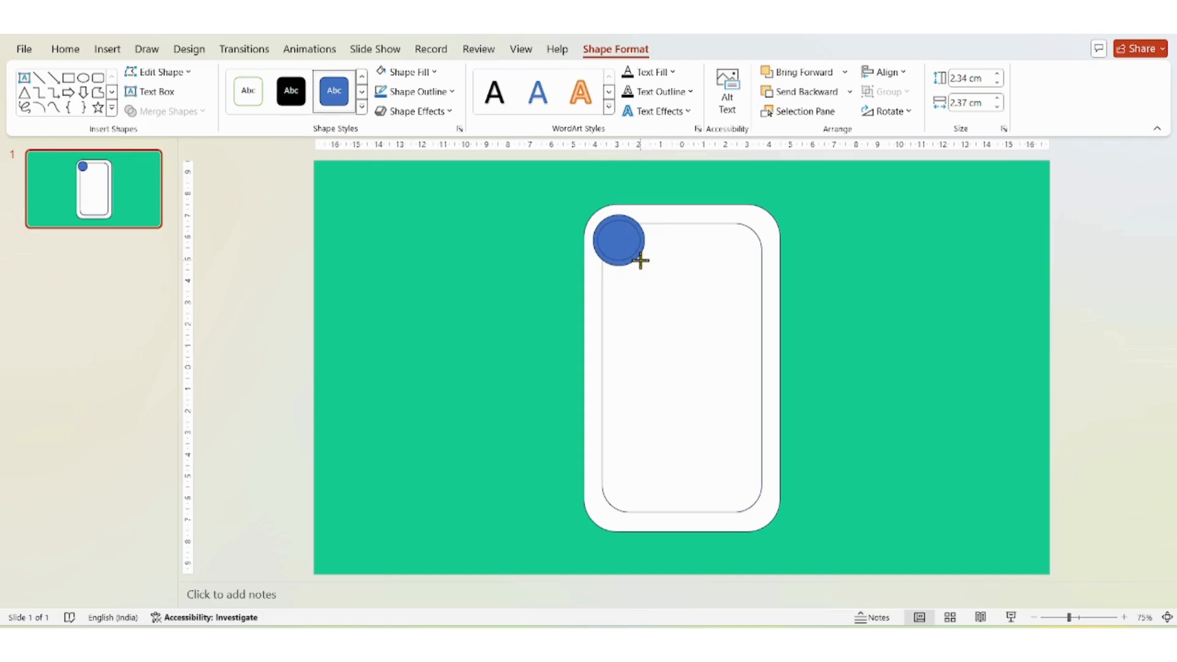
left_click(618, 240)
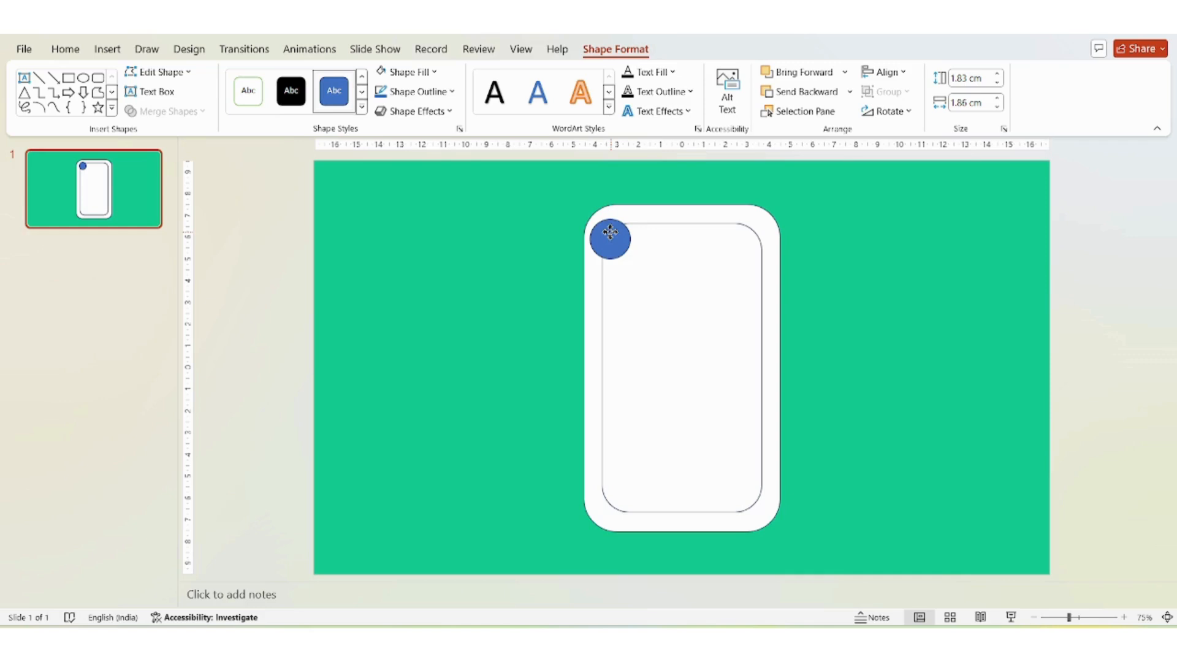
left_click(609, 233)
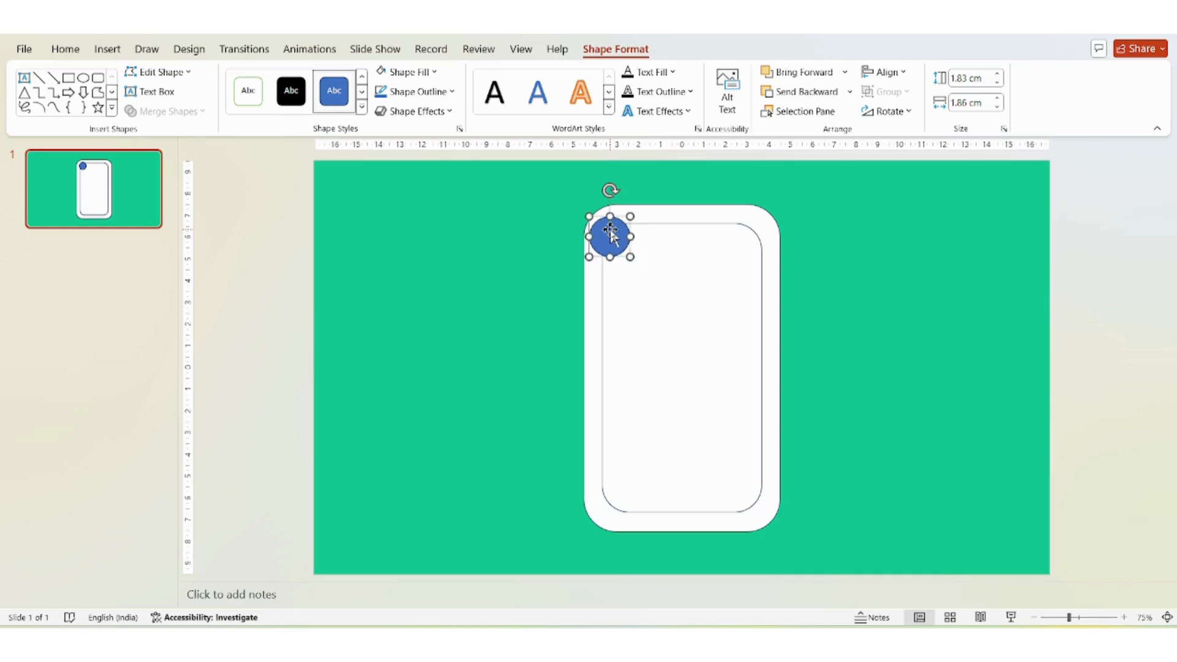
mouse_move(463, 112)
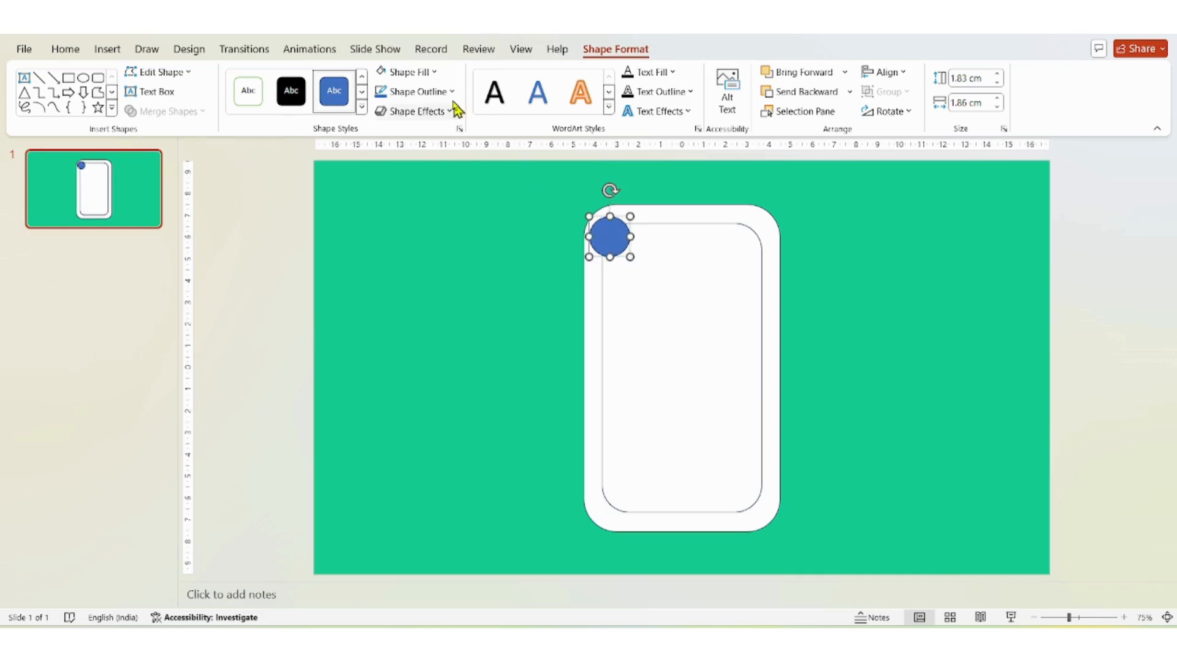
mouse_move(412, 71)
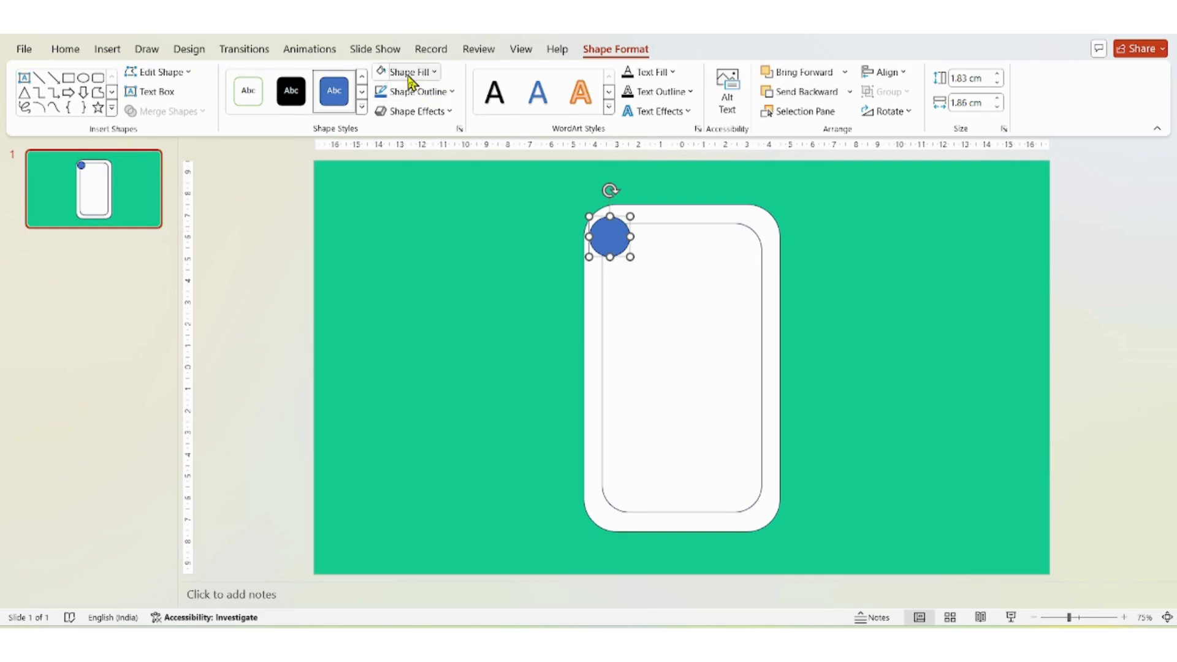
left_click(410, 71)
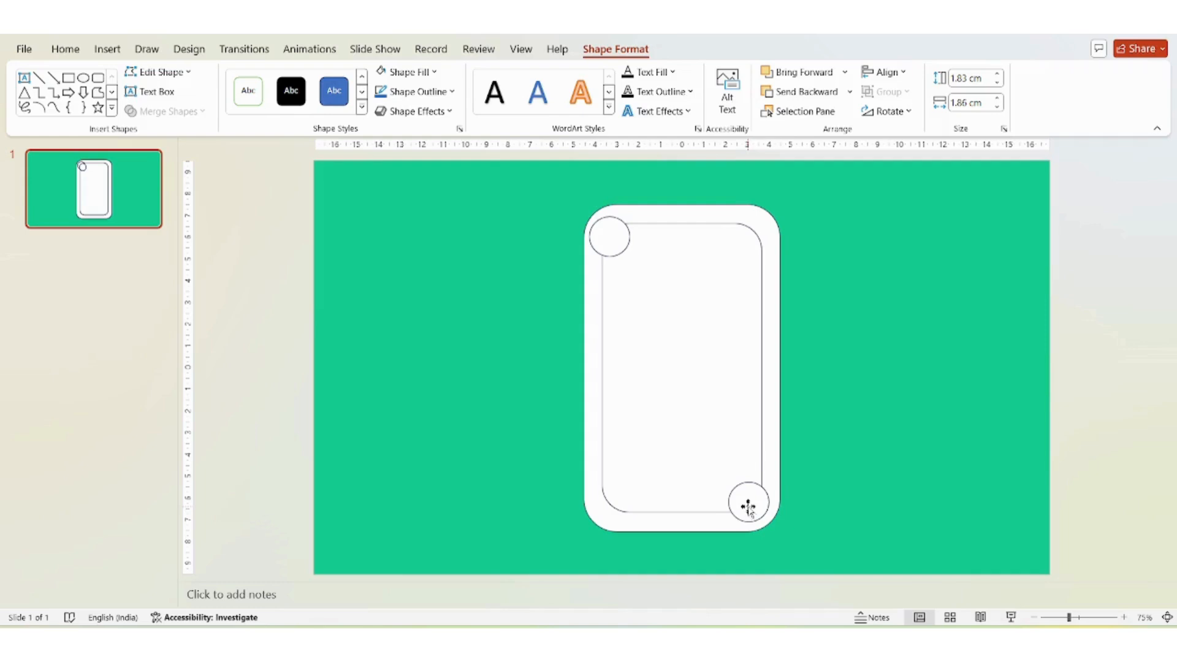
left_click(748, 503)
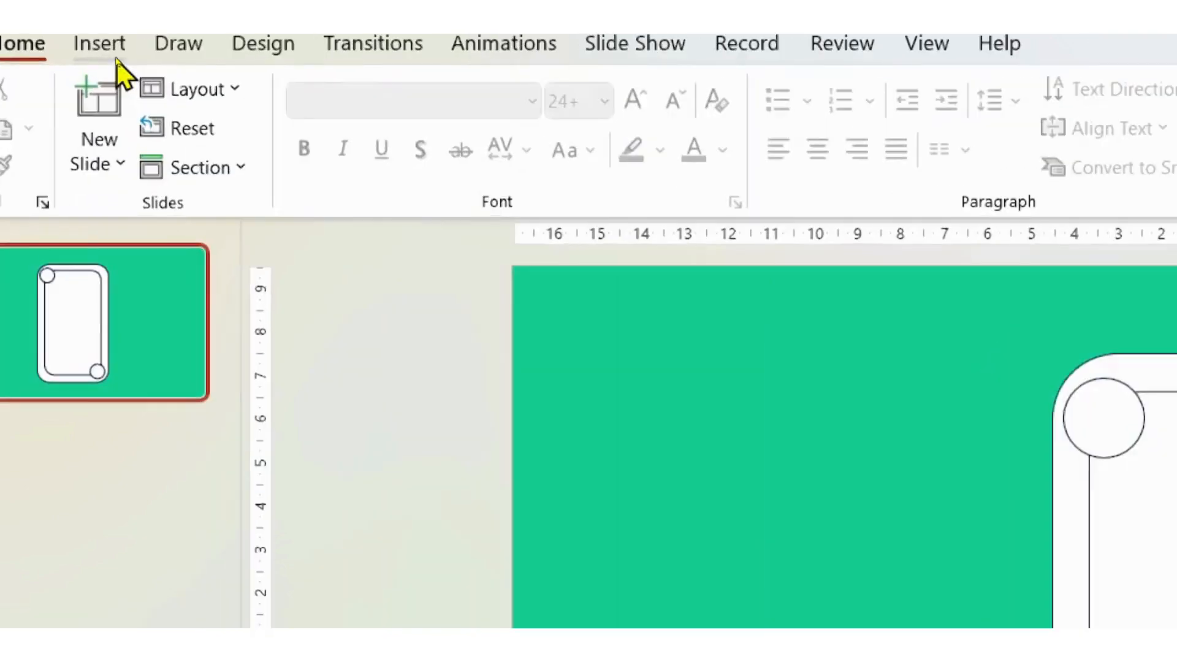
Step: Draw four-point stars inside both corner circles and colour them black
left_click(99, 43)
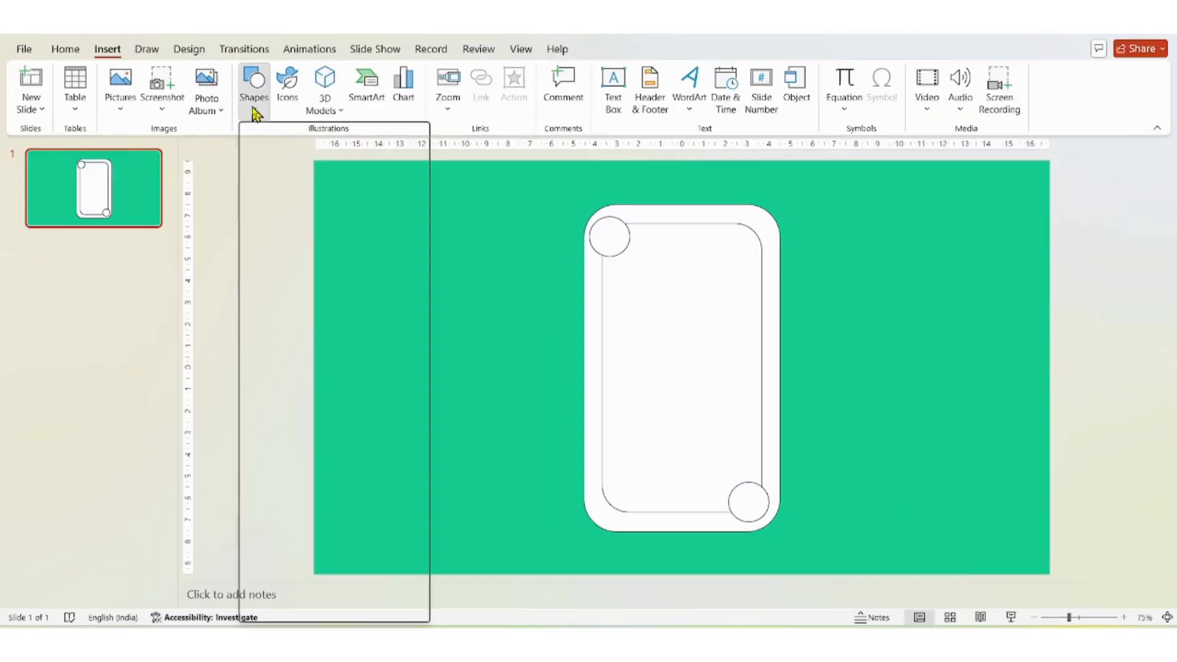
left_click(254, 86)
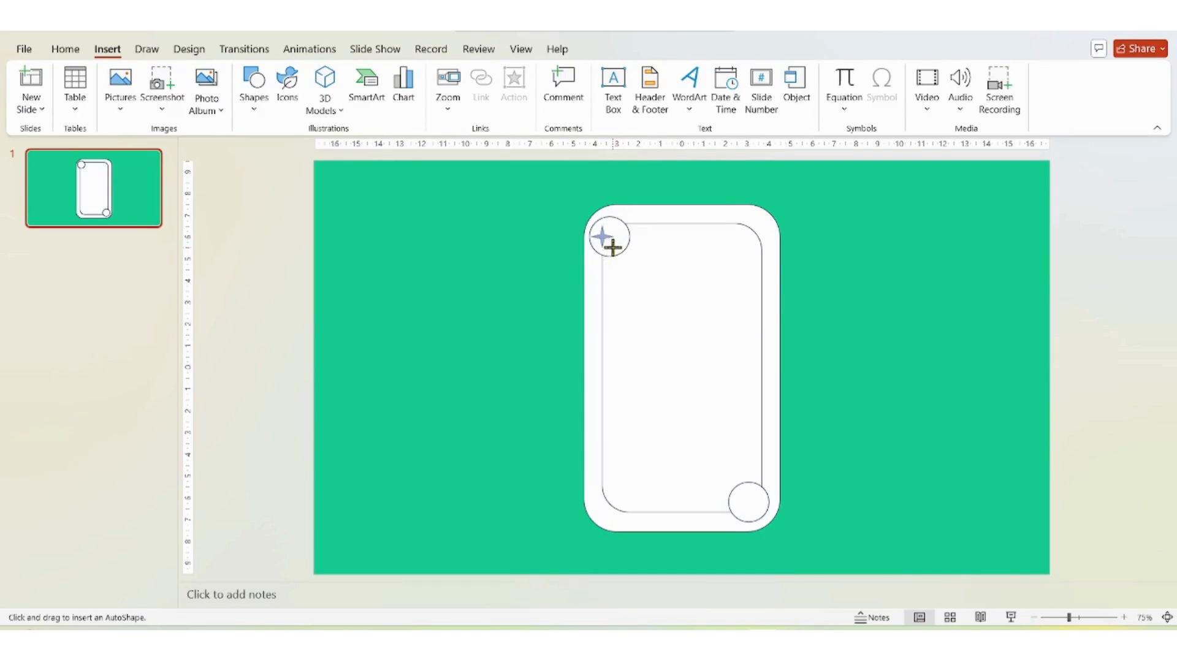
left_click(608, 235)
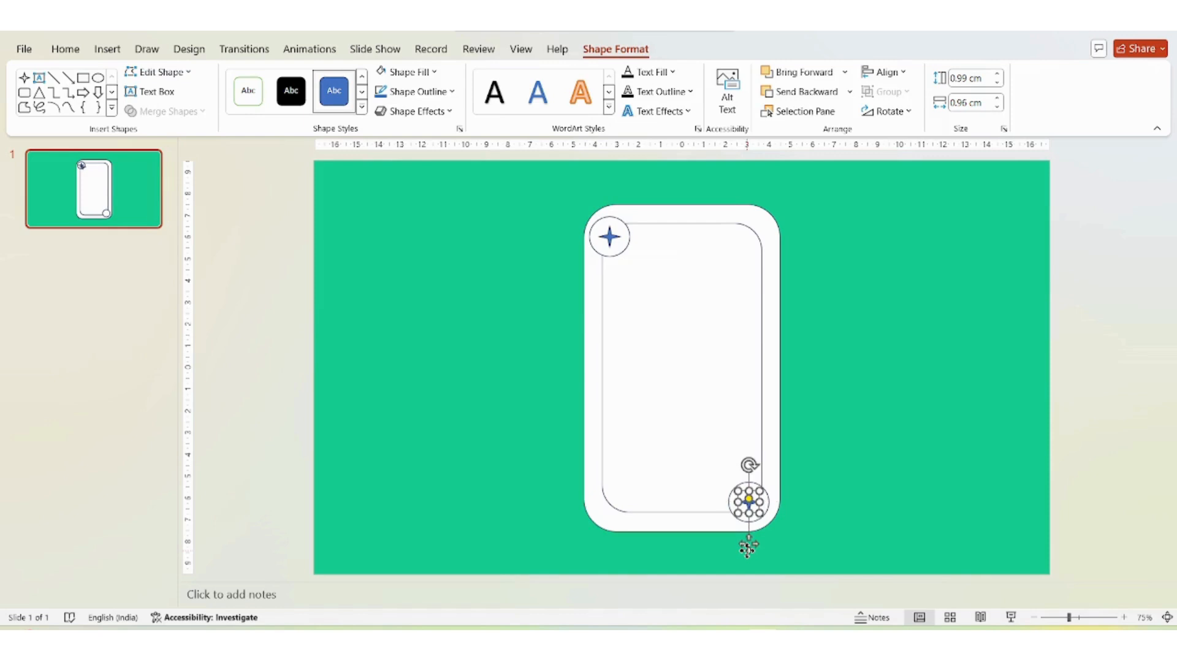
mouse_move(612, 248)
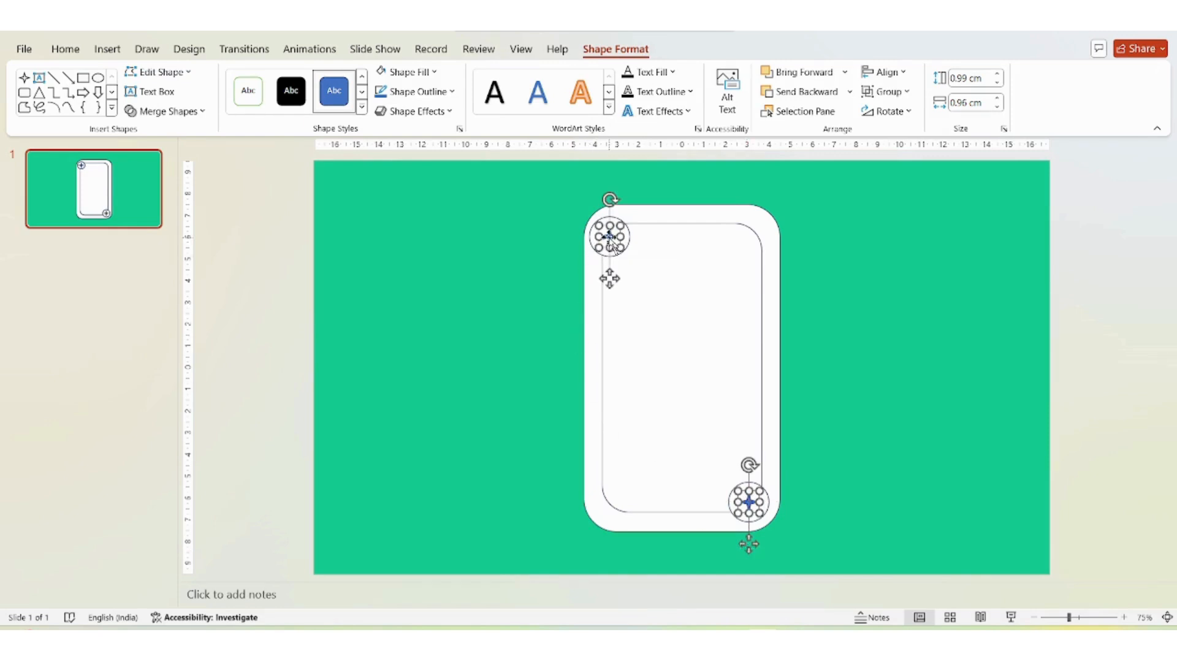
left_click(408, 72)
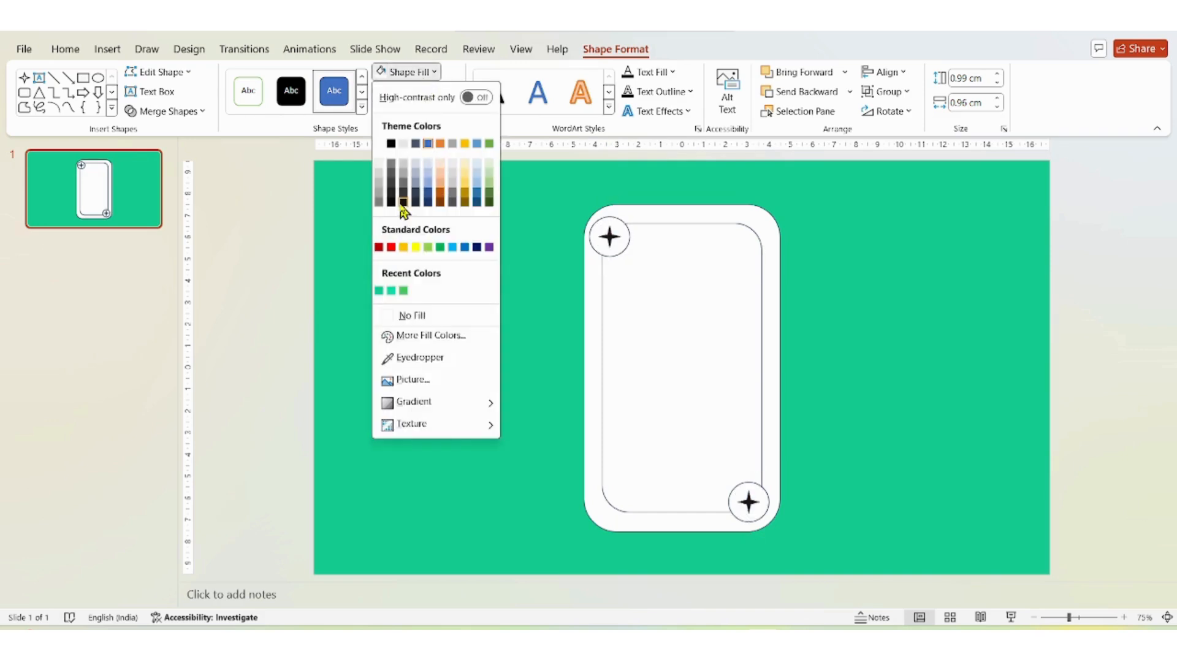
left_click(402, 209)
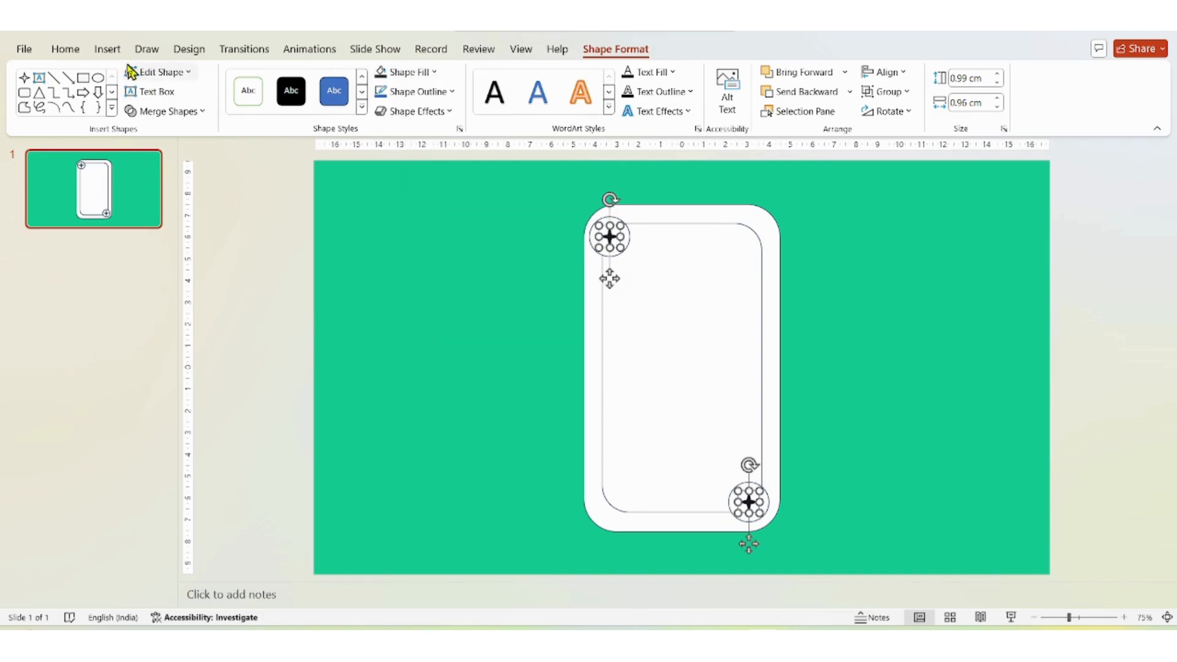
mouse_move(114, 62)
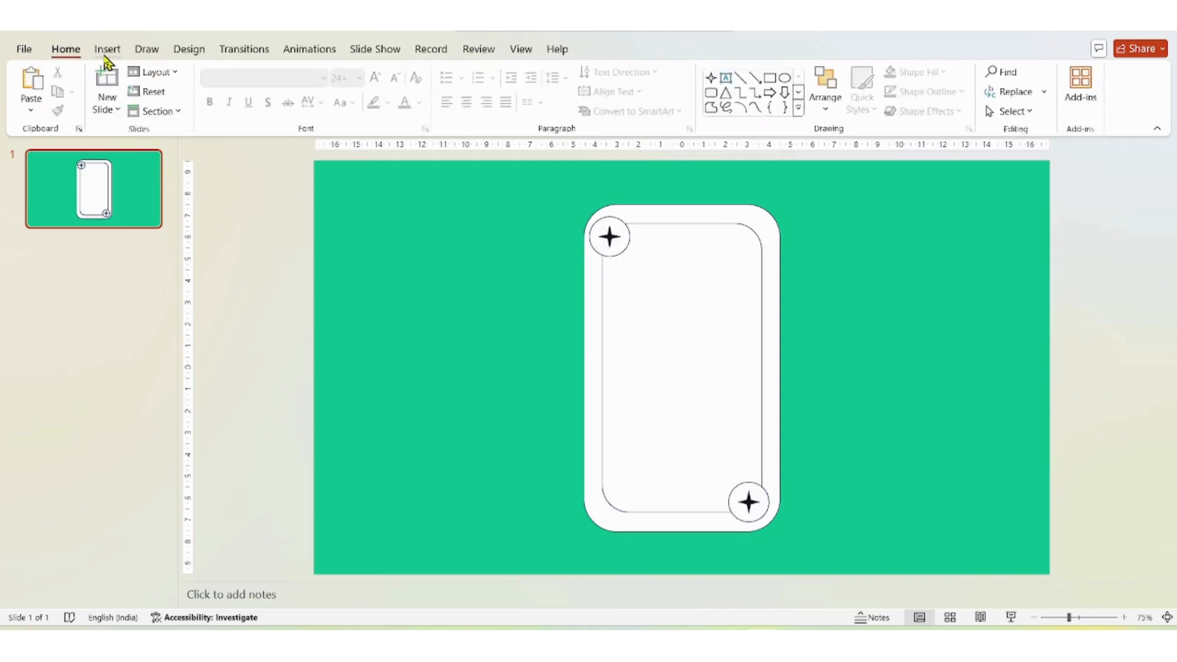
Step: Add a PROS text box in Britannic Bold, enlarged, centred near the card's top
left_click(107, 49)
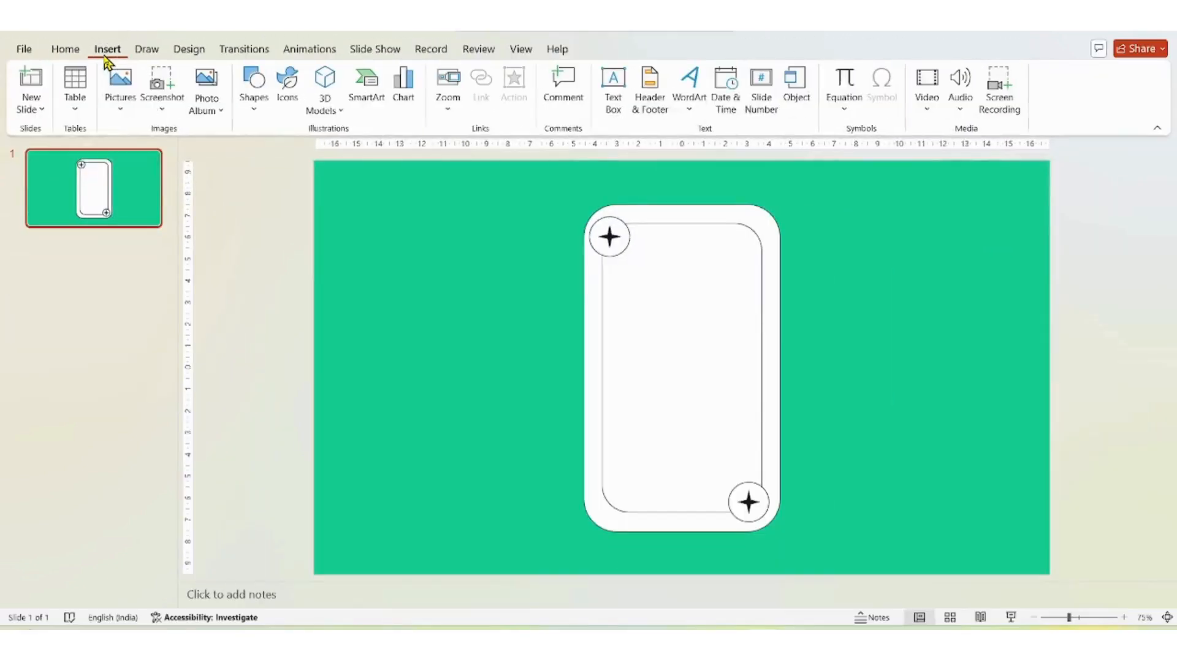
mouse_move(290, 60)
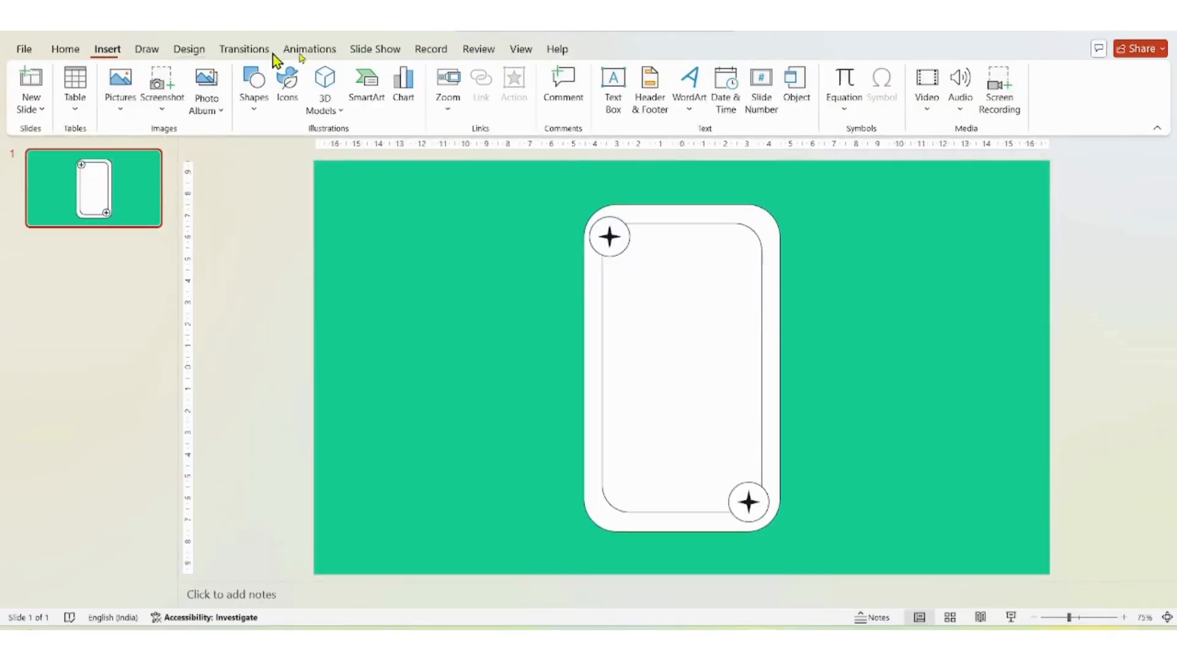
left_click(613, 82)
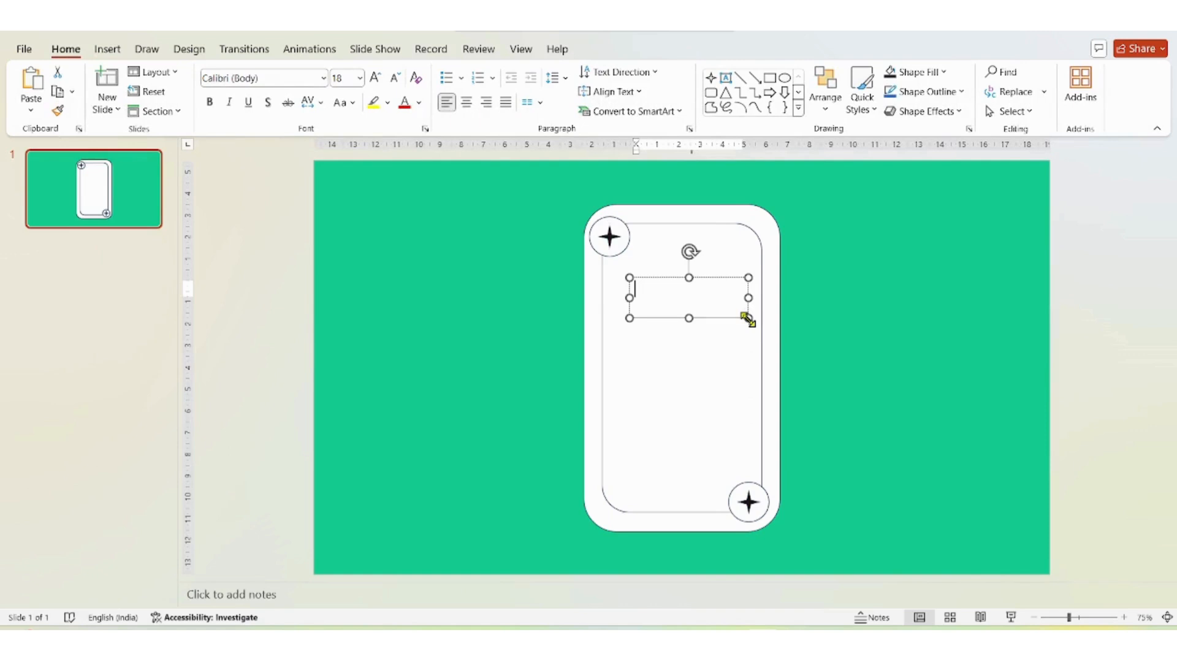
type("PROS")
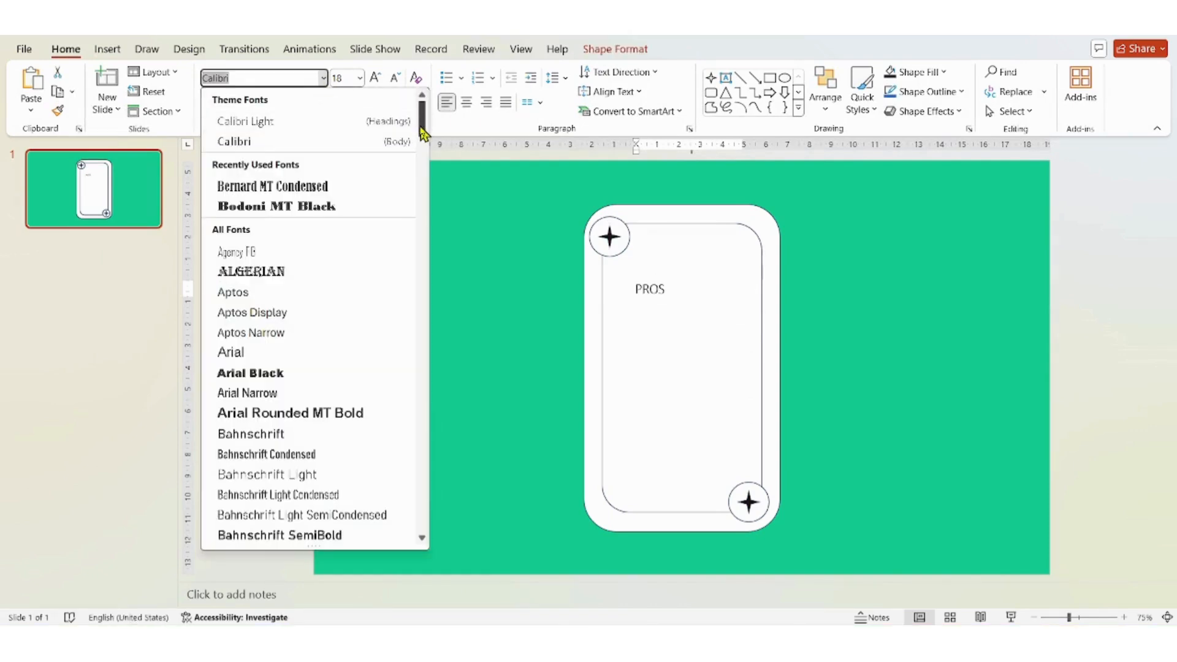
scroll("down", 3)
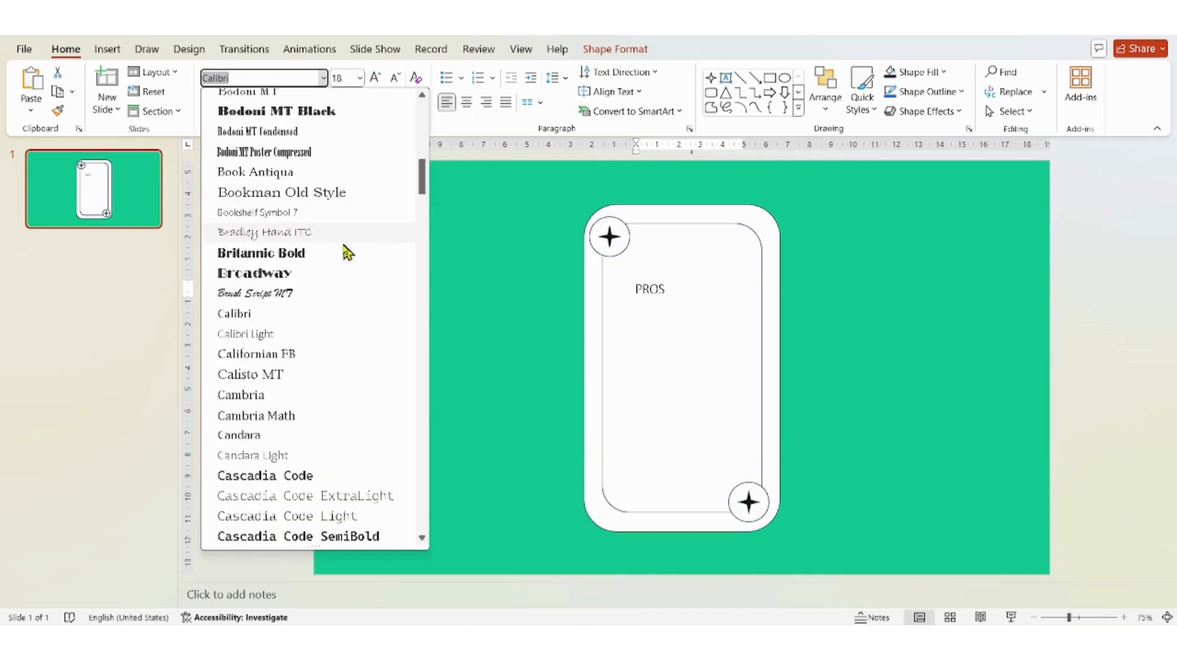
left_click(260, 252)
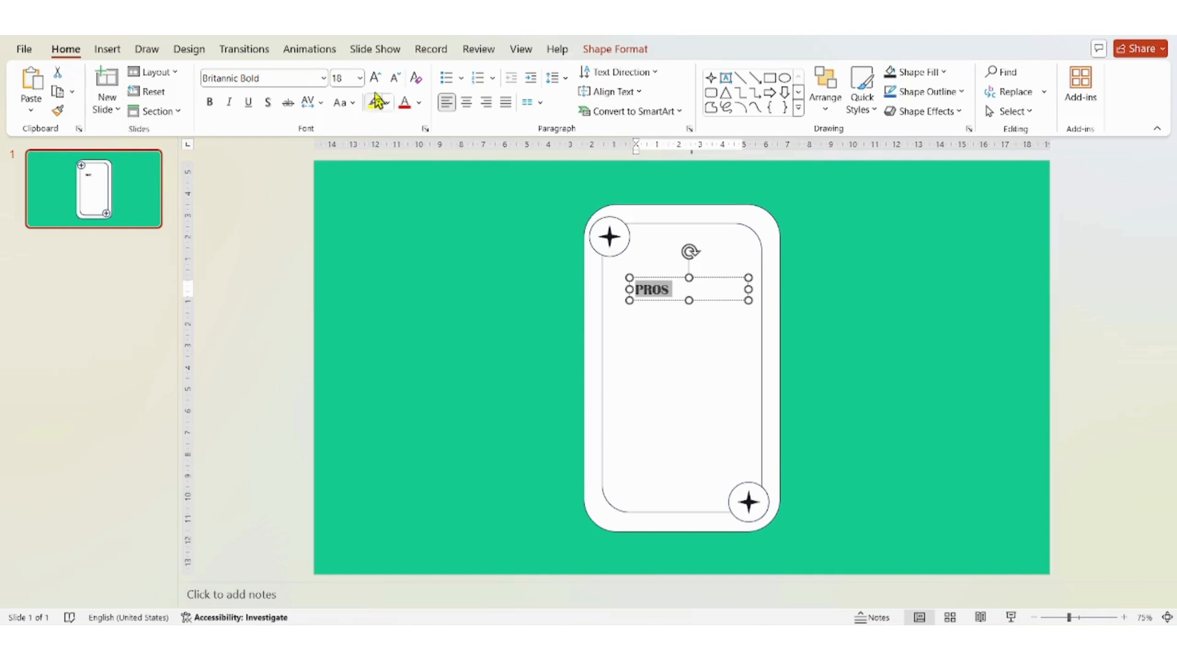
left_click(373, 77)
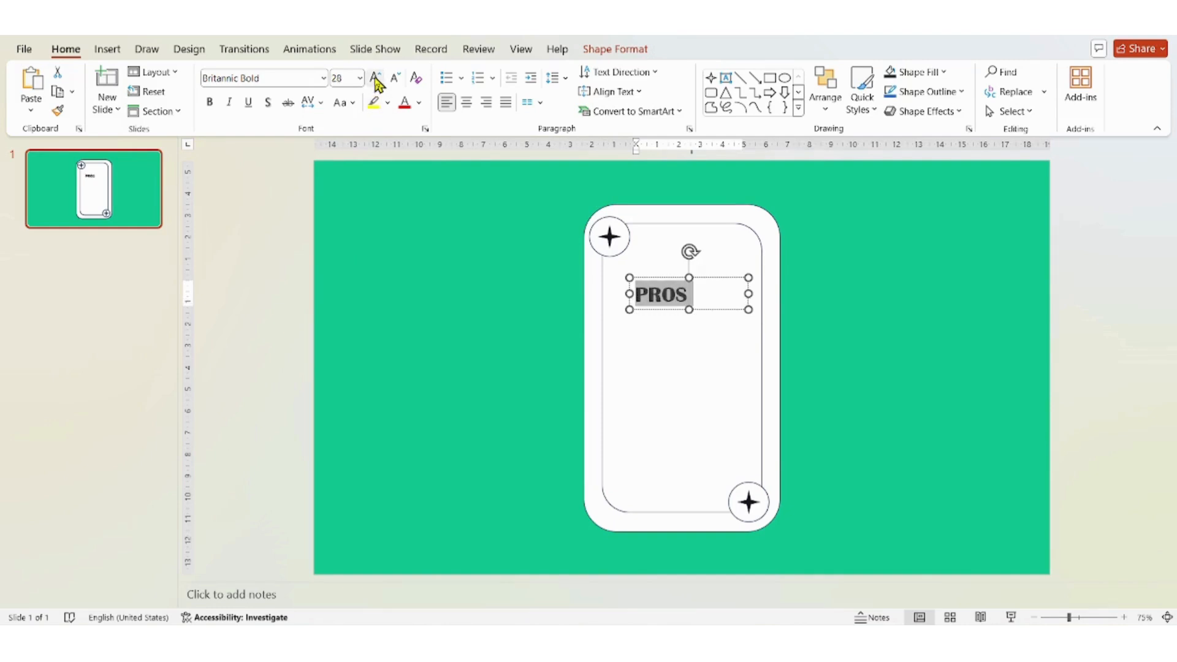
left_click(376, 78)
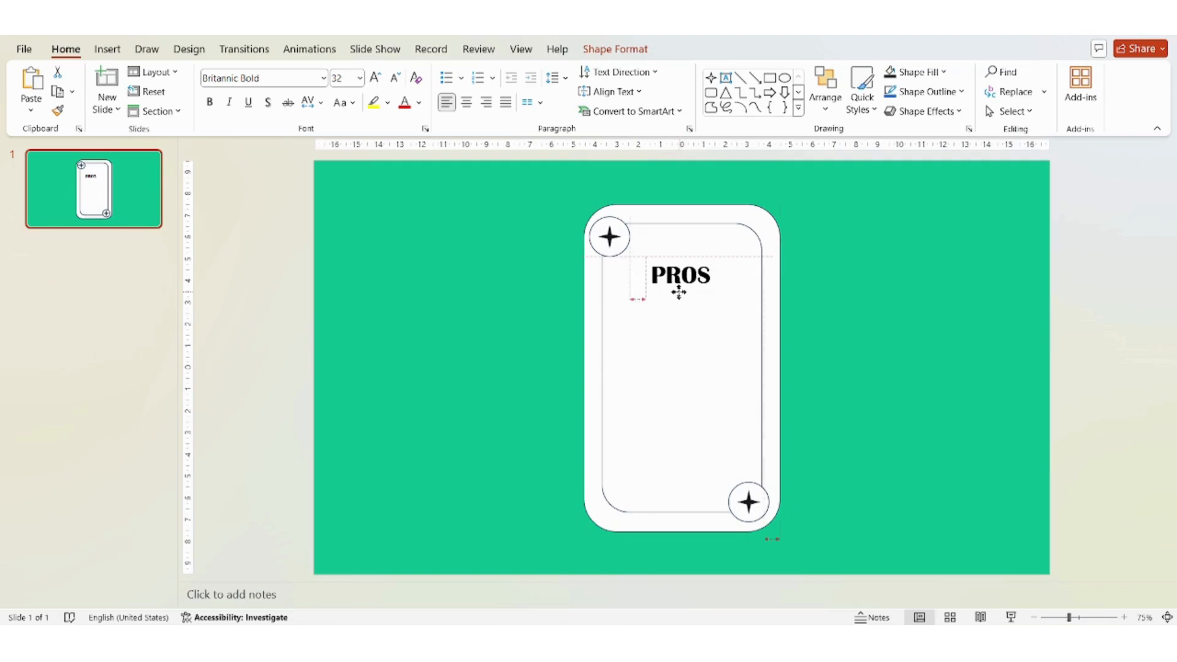
left_click(680, 276)
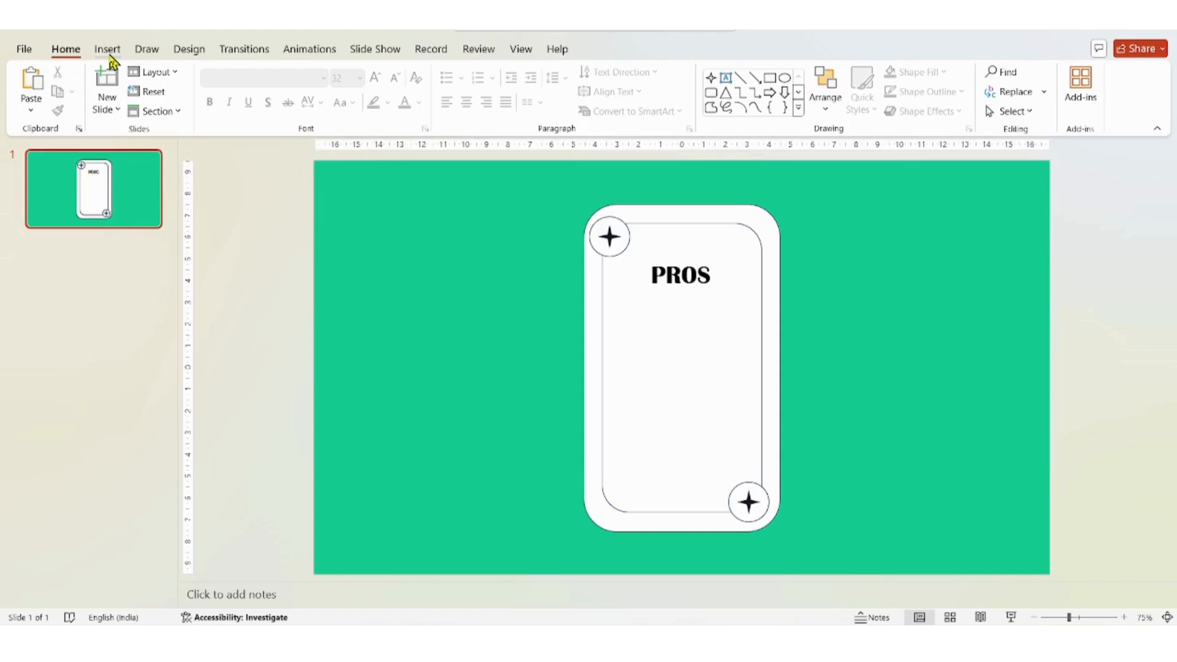
Step: Add a text box with the placeholder paragraph under PROS and centre-align it
left_click(107, 49)
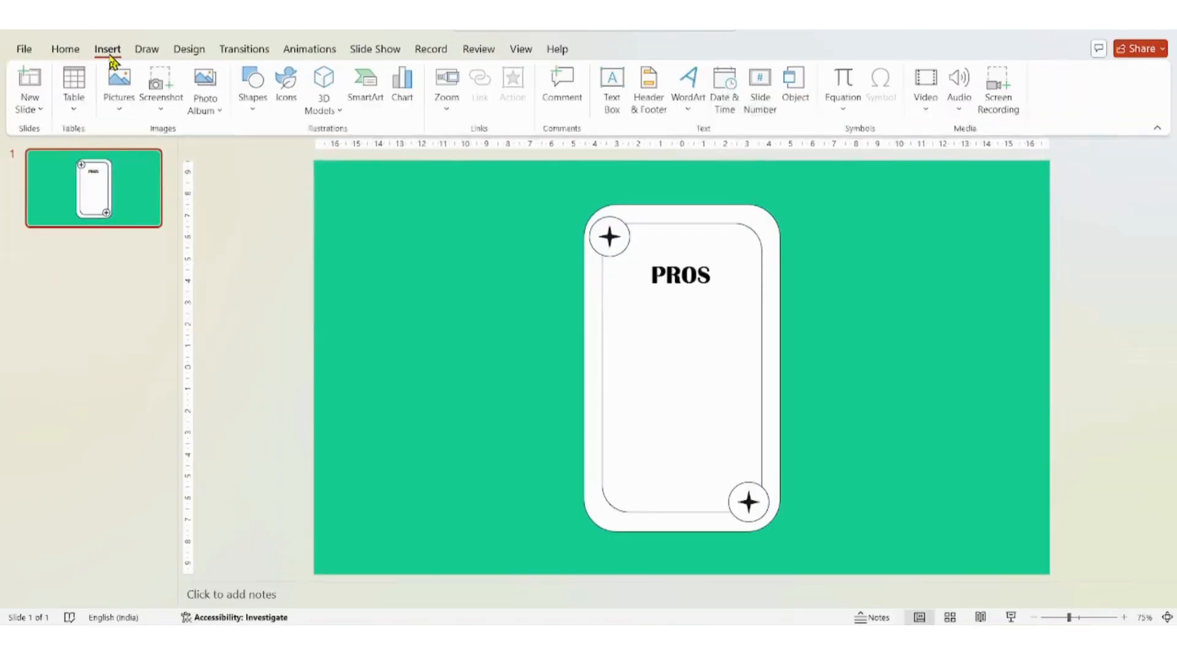
left_click(611, 86)
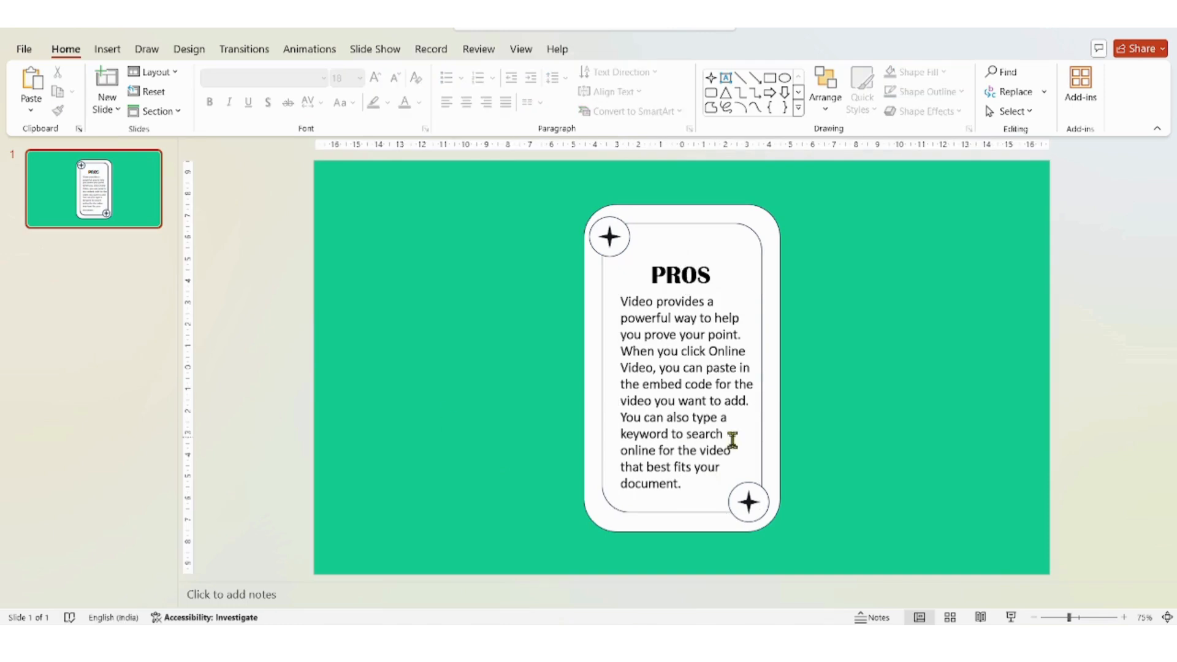
left_click(676, 368)
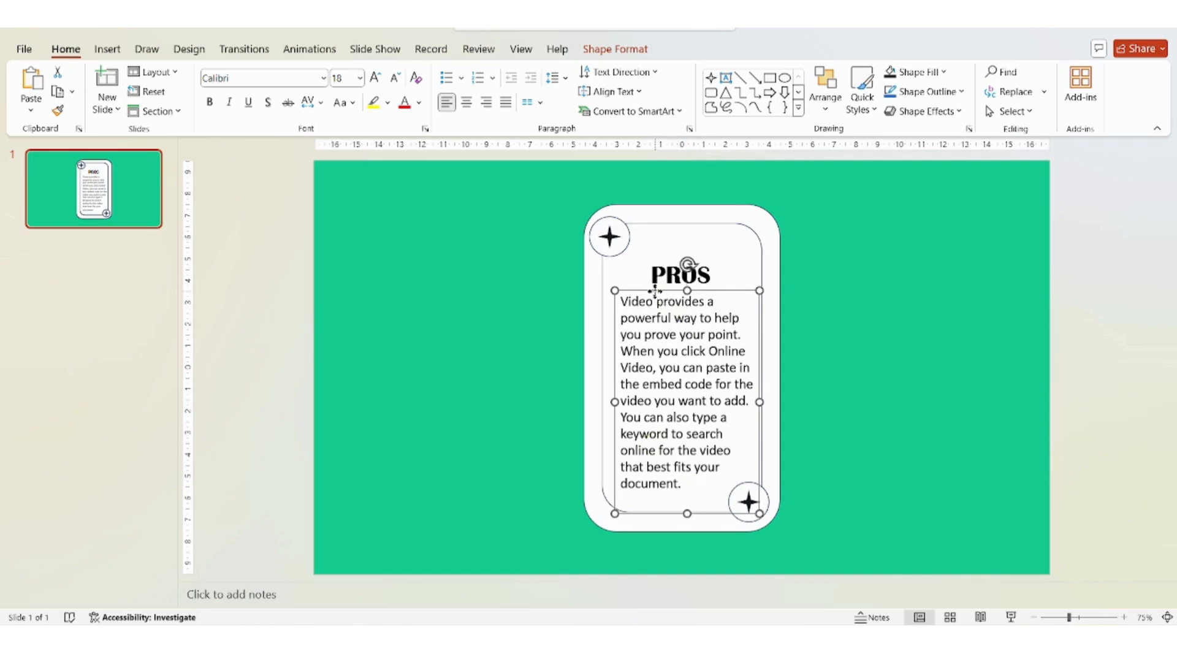
left_click(466, 102)
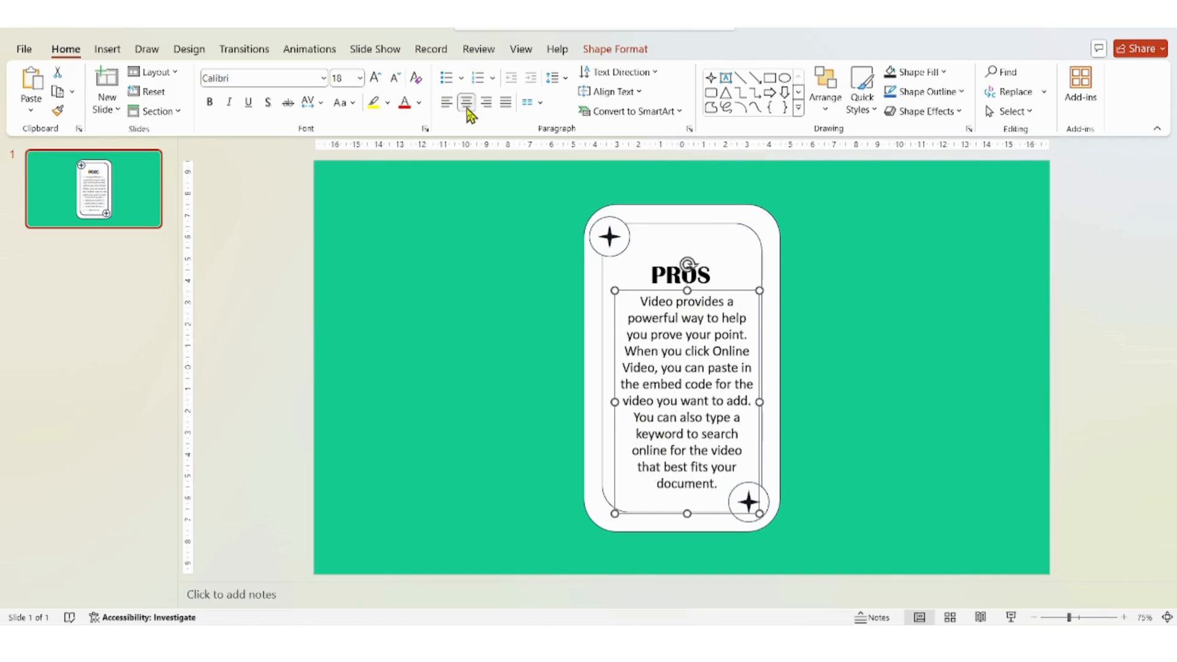
left_click(574, 415)
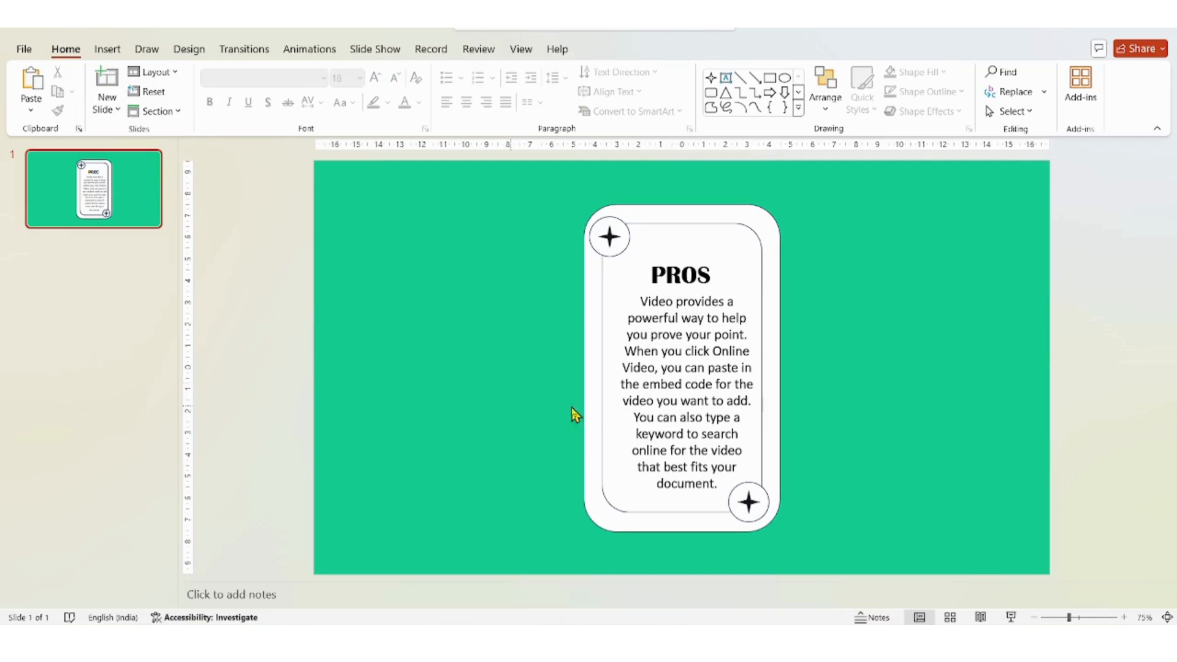
left_click(685, 390)
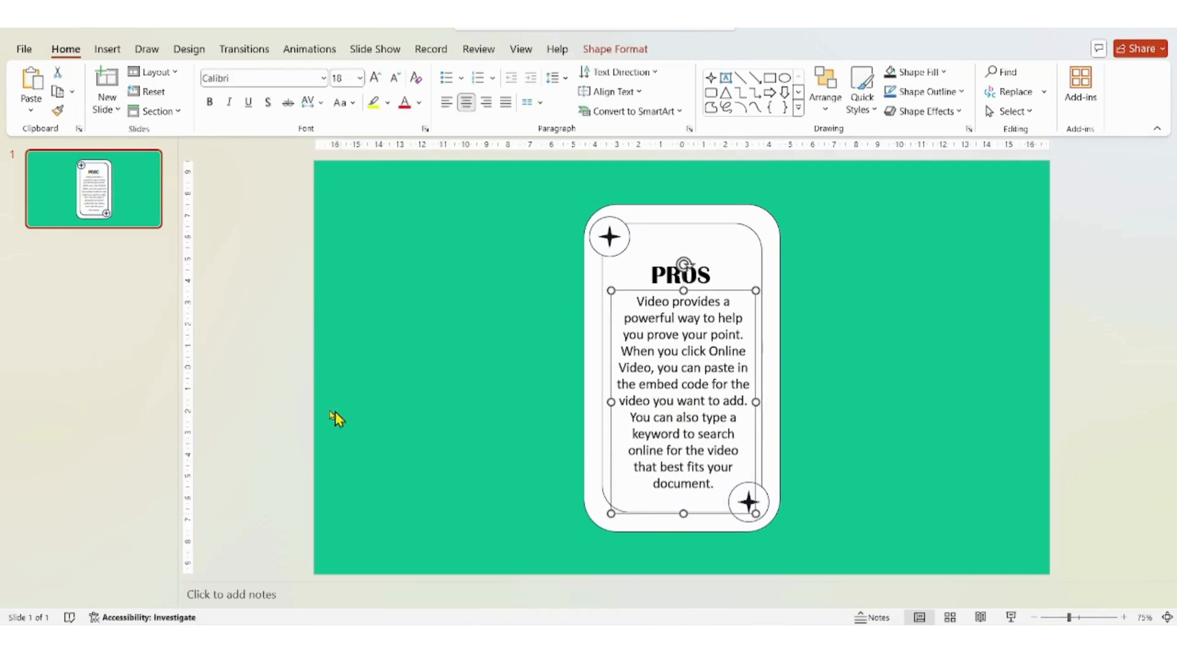
left_click(248, 407)
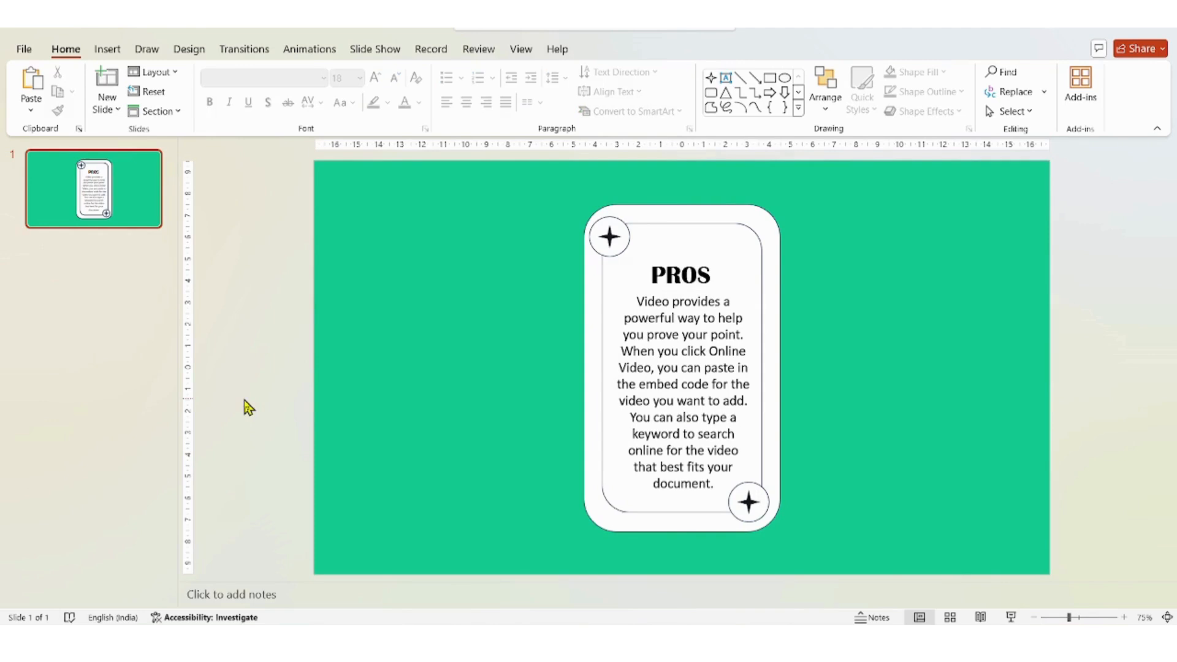
mouse_move(394, 337)
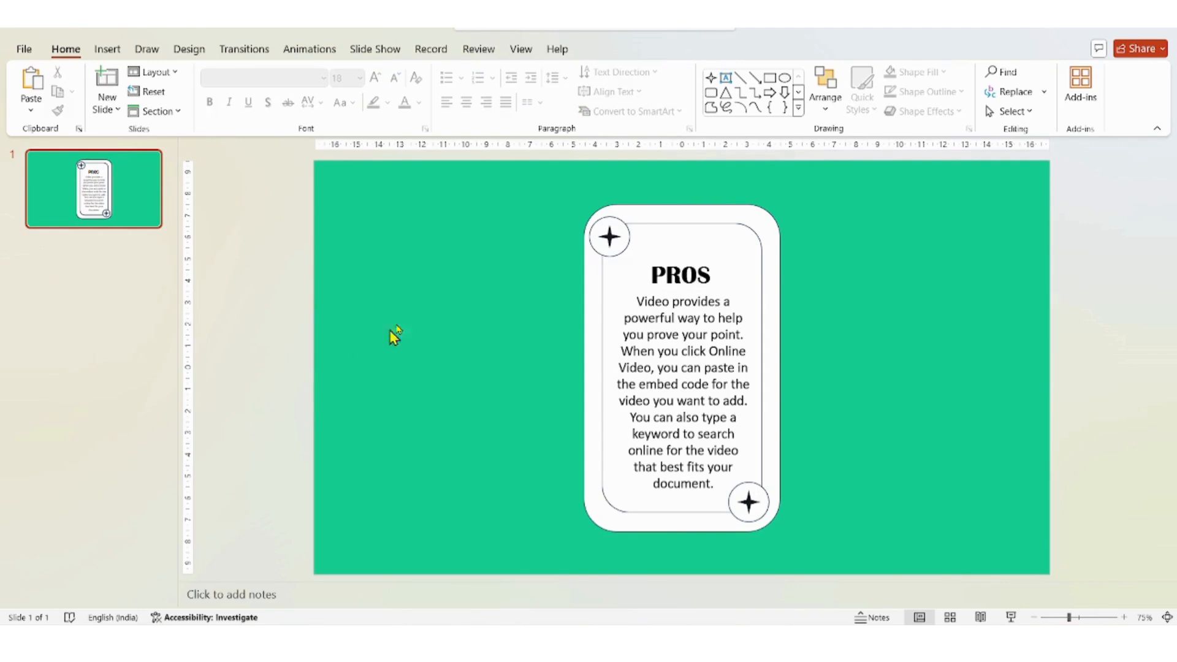
mouse_move(462, 210)
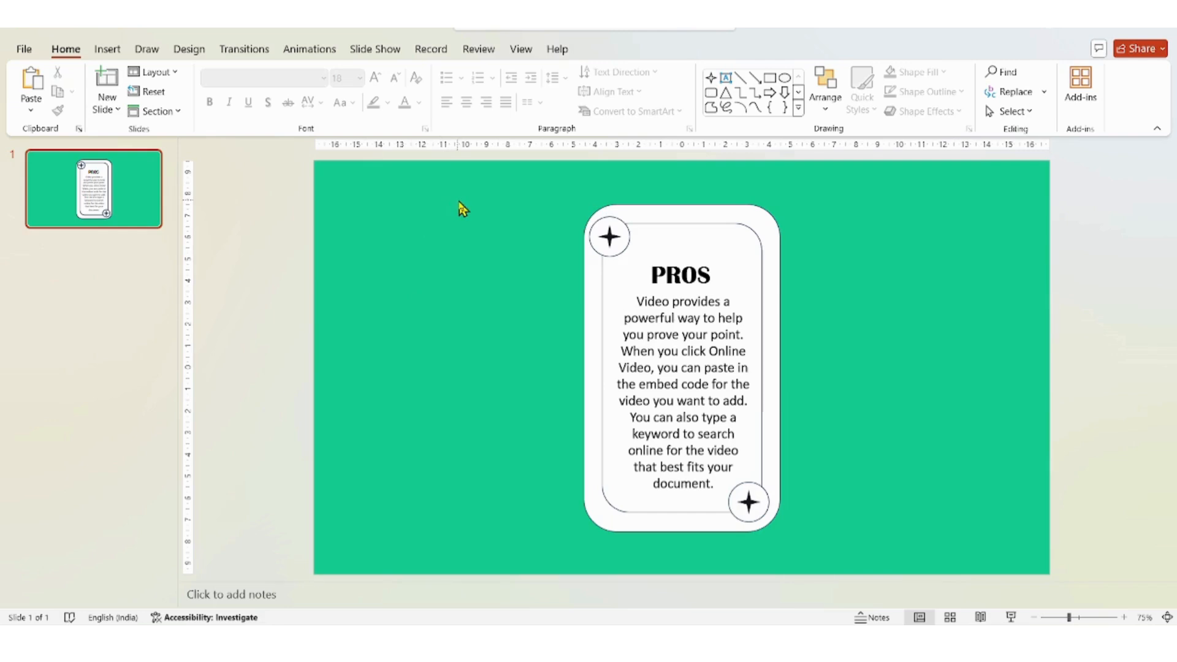
left_click(679, 368)
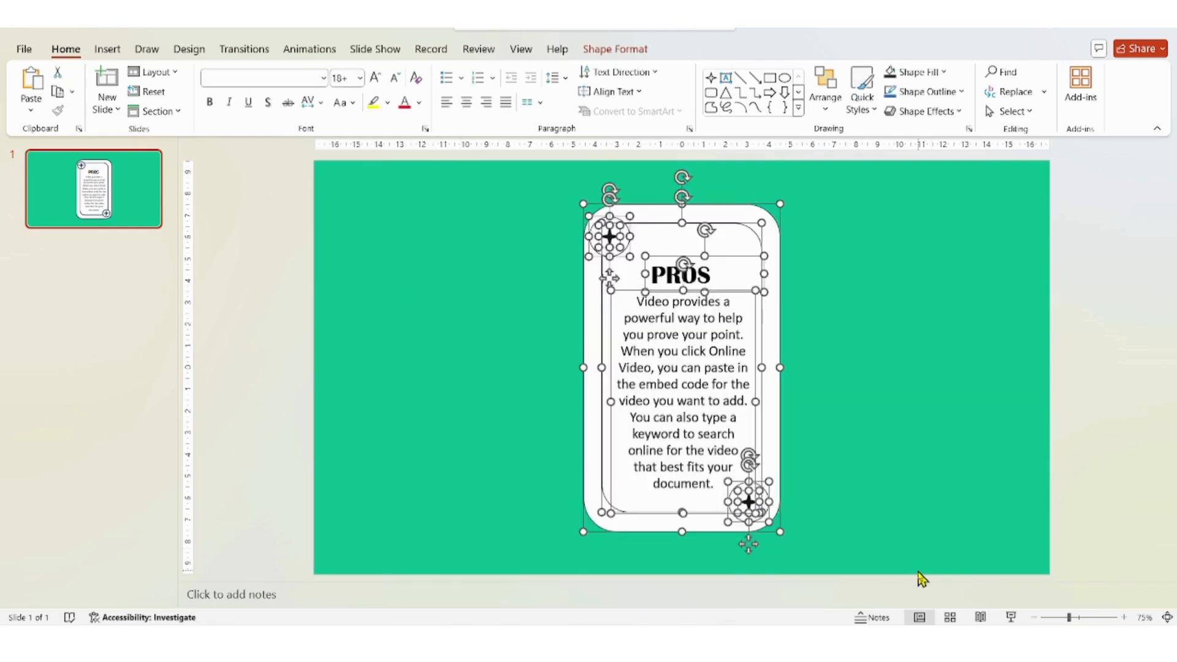
mouse_move(860, 410)
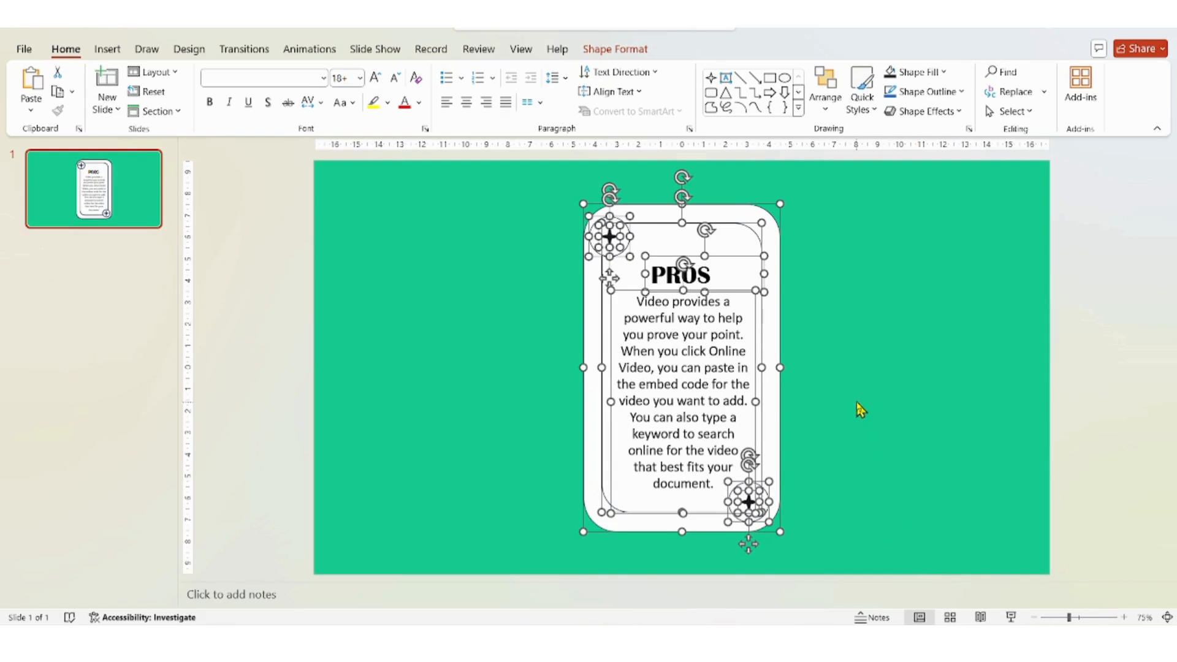
mouse_move(860, 406)
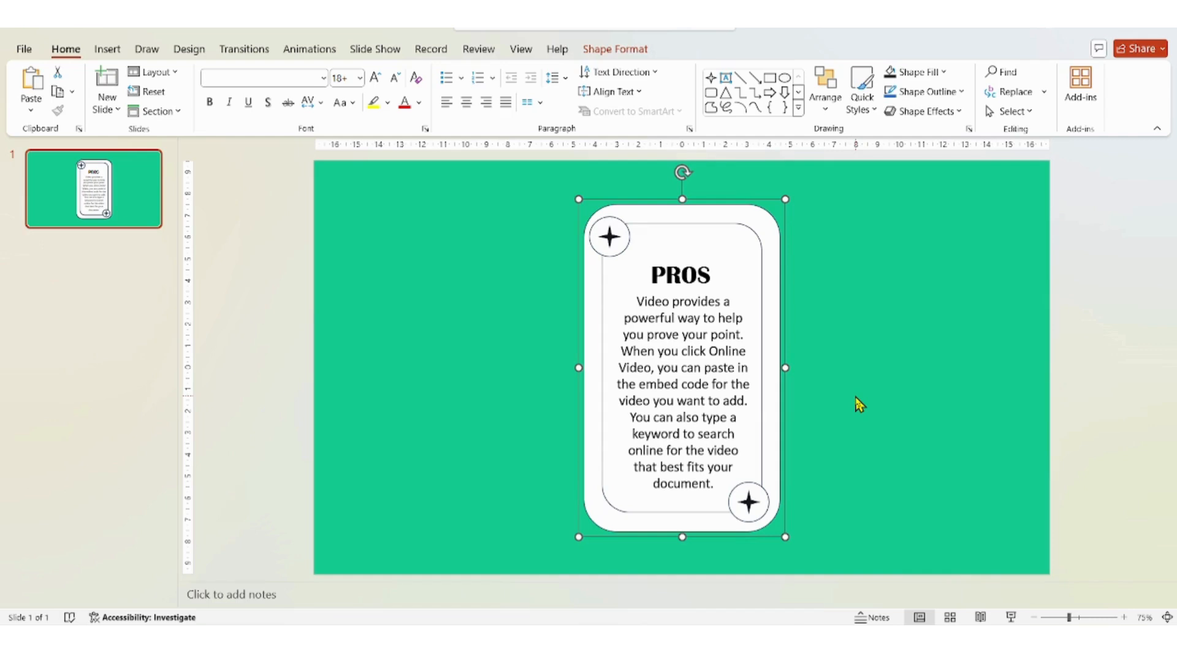
mouse_move(634, 64)
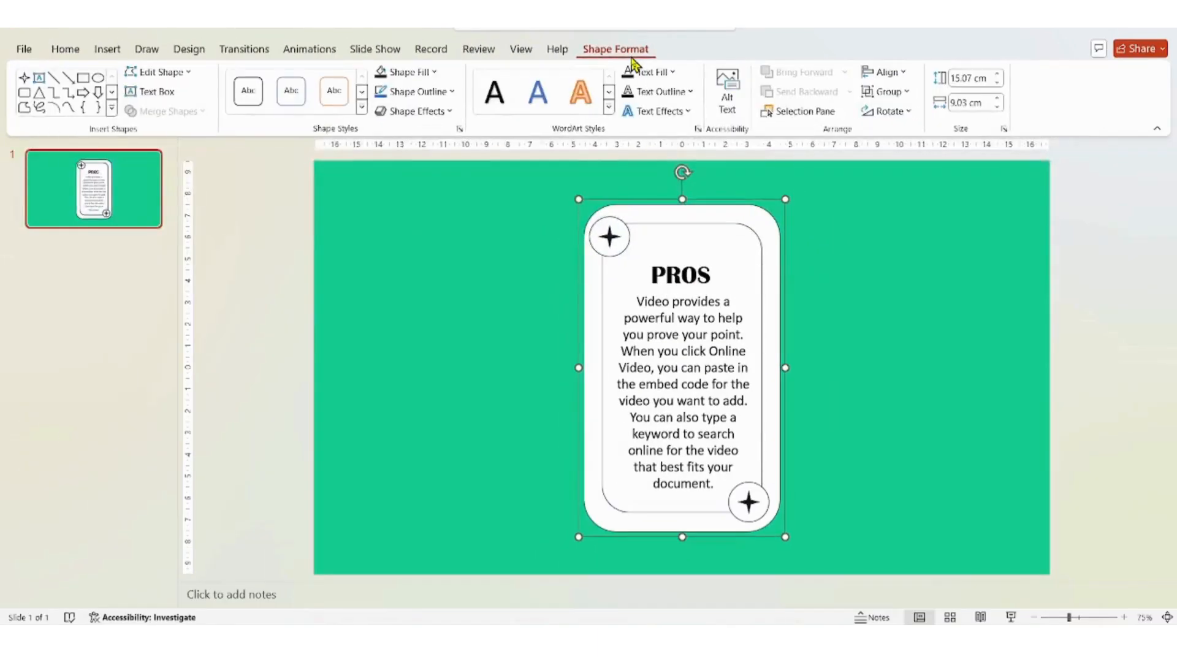
mouse_move(417, 125)
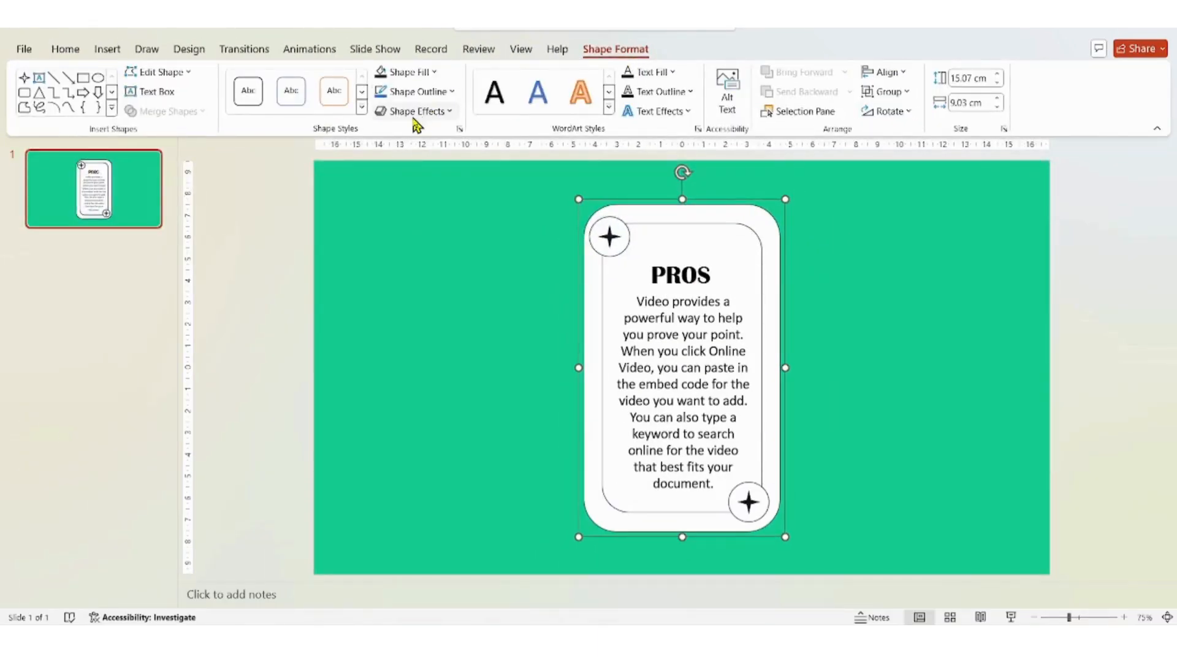
mouse_move(413, 112)
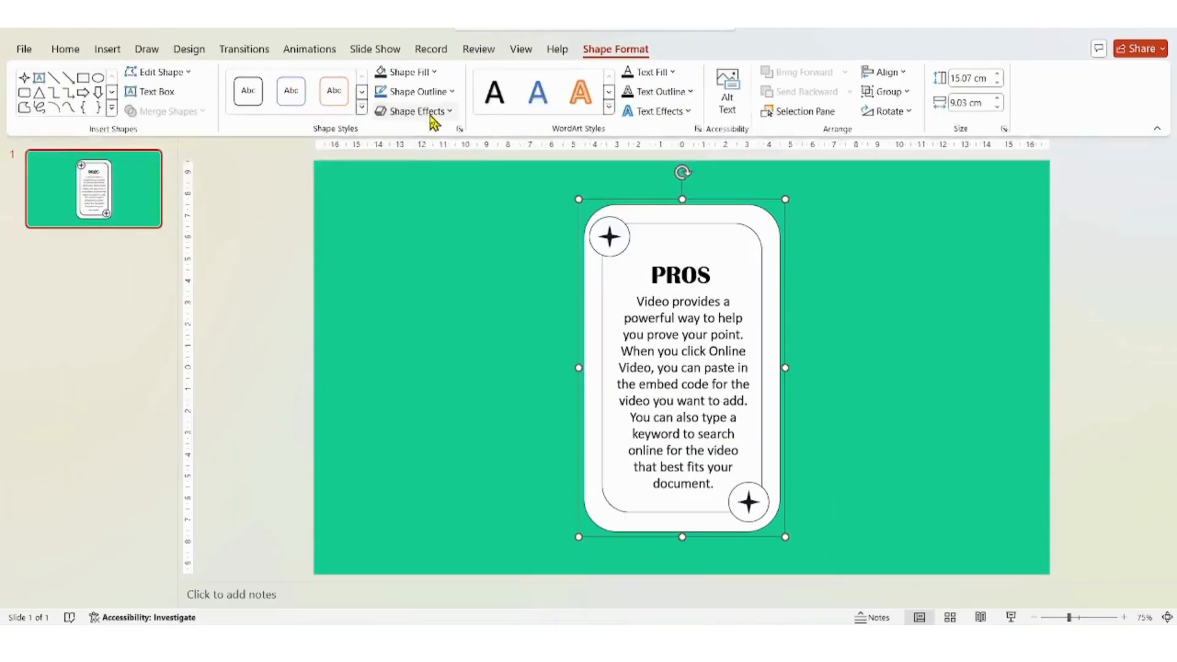
Step: Apply the first Perspective 3-D Rotation preset to the selected card via Shape Effects
left_click(414, 112)
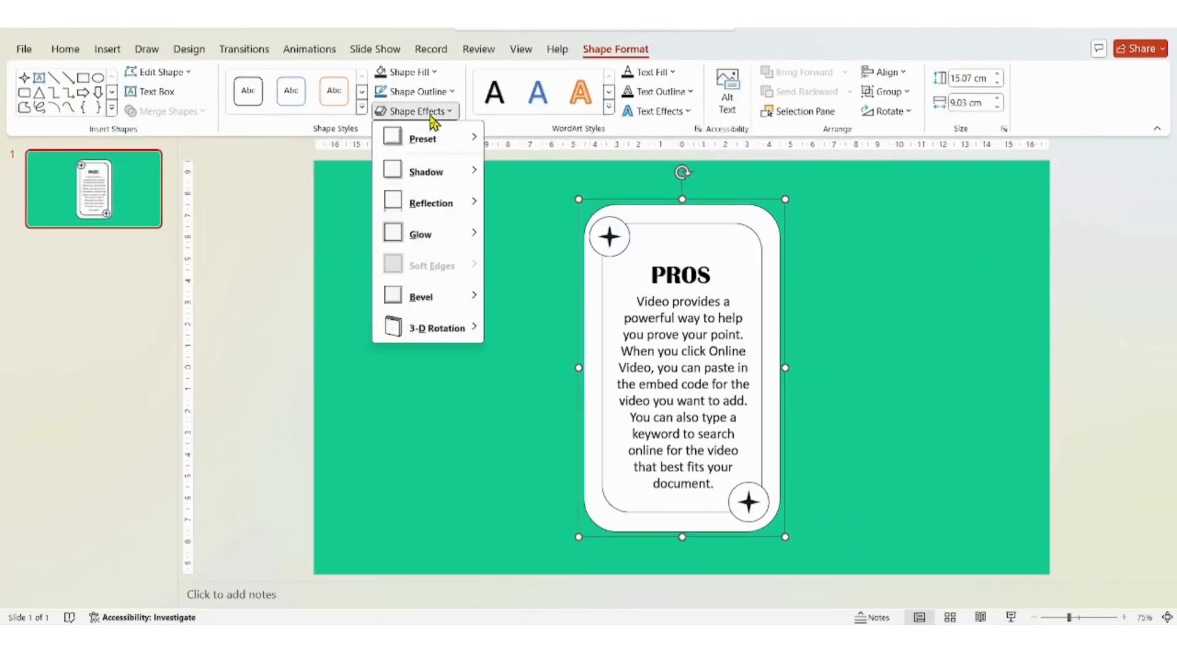
left_click(436, 328)
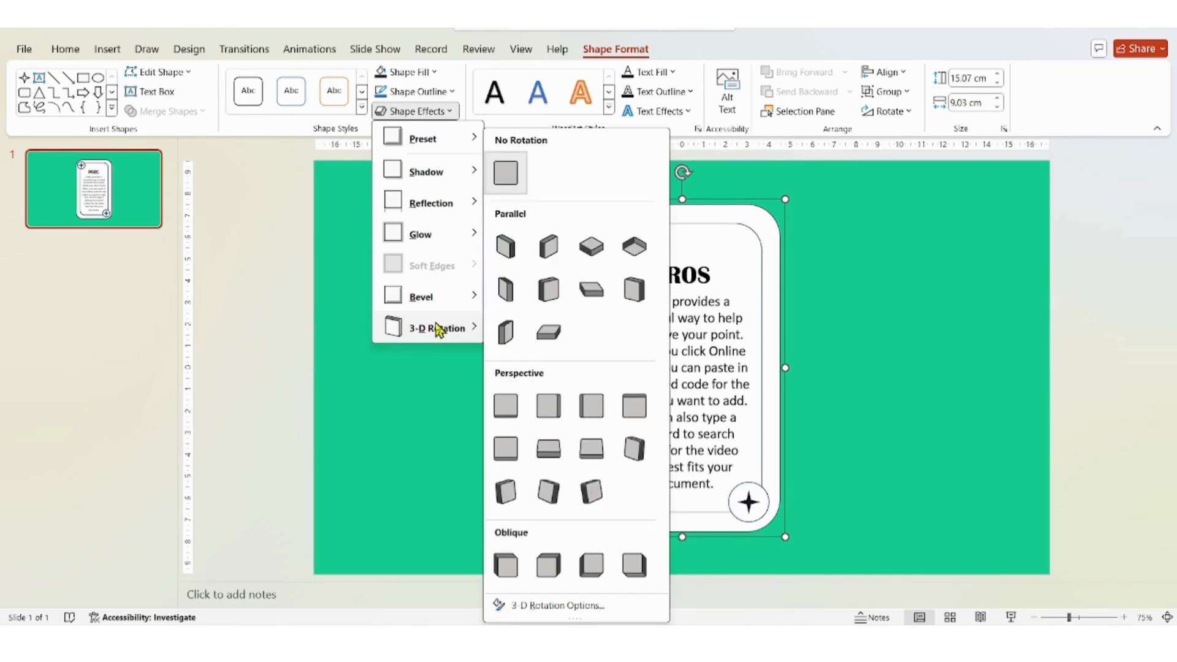
mouse_move(505, 406)
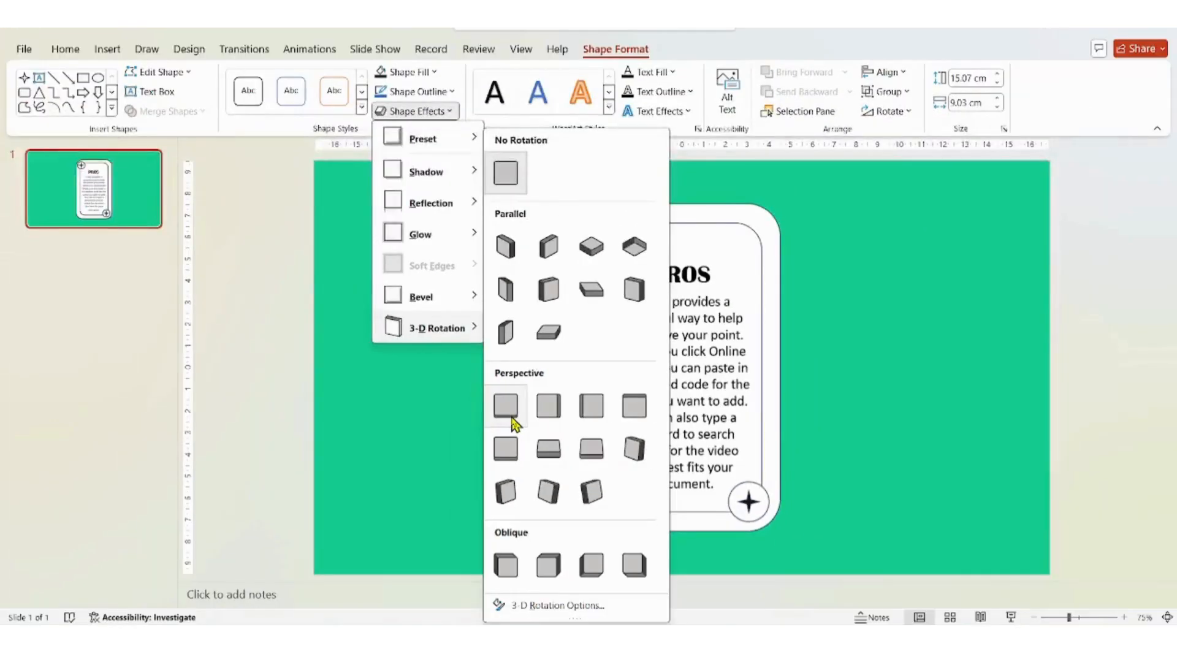
left_click(505, 406)
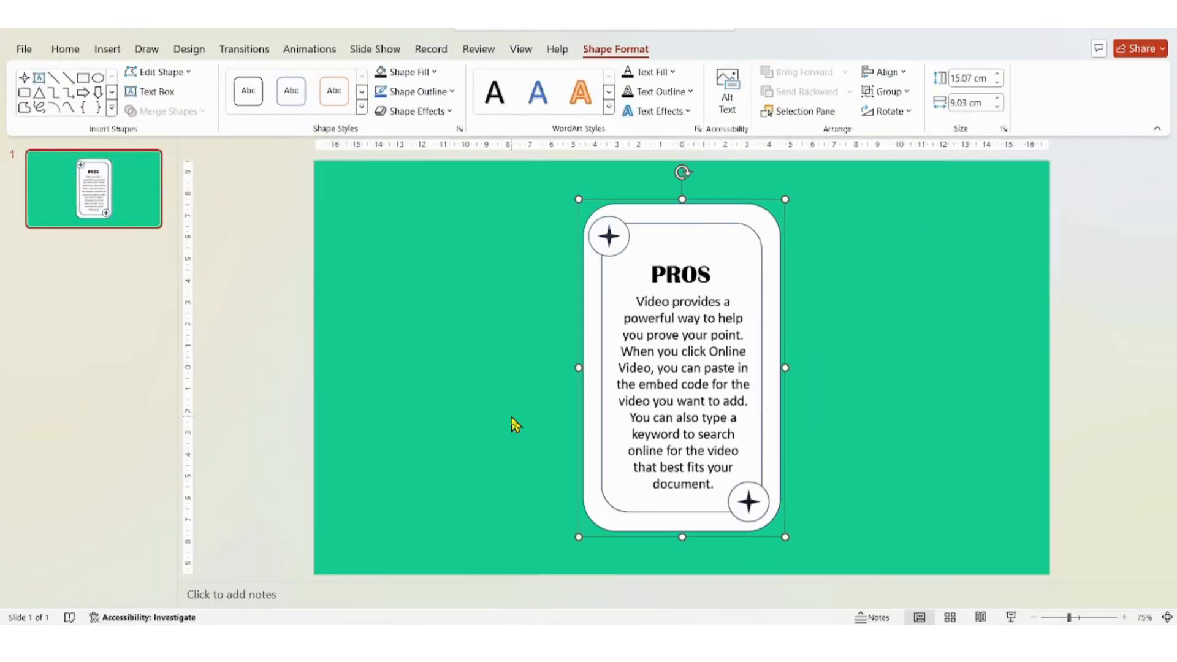
mouse_move(728, 244)
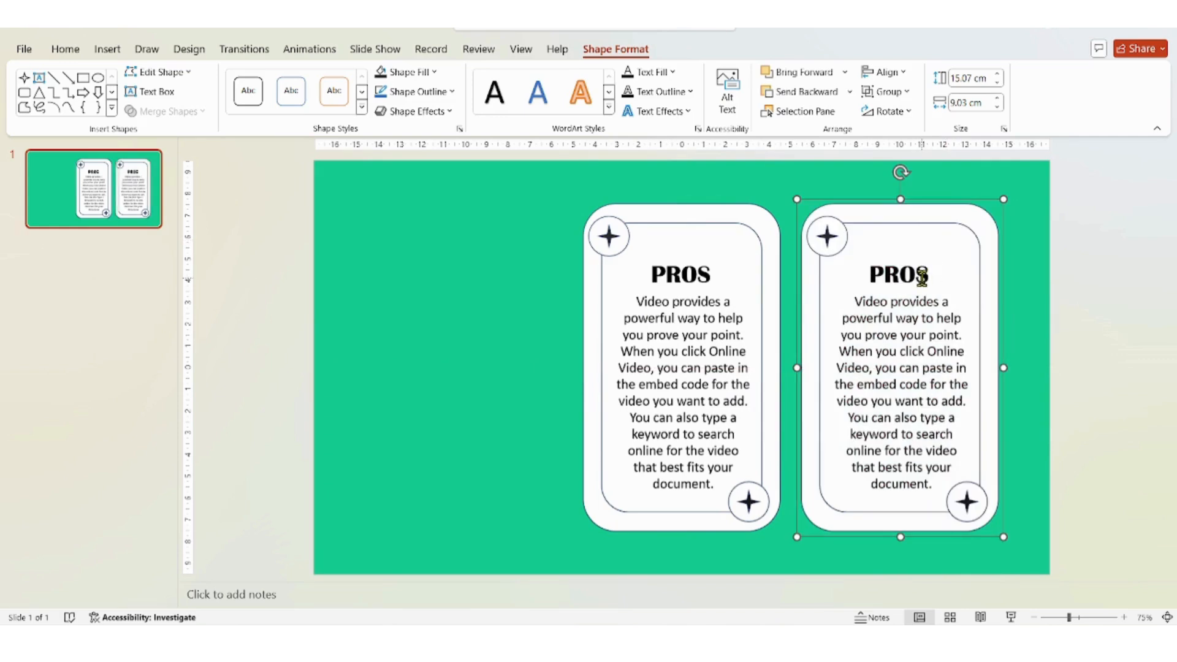
Step: Change the duplicated card's heading from PROS to CONS and select the whole copy
double_click(899, 276)
type("CON")
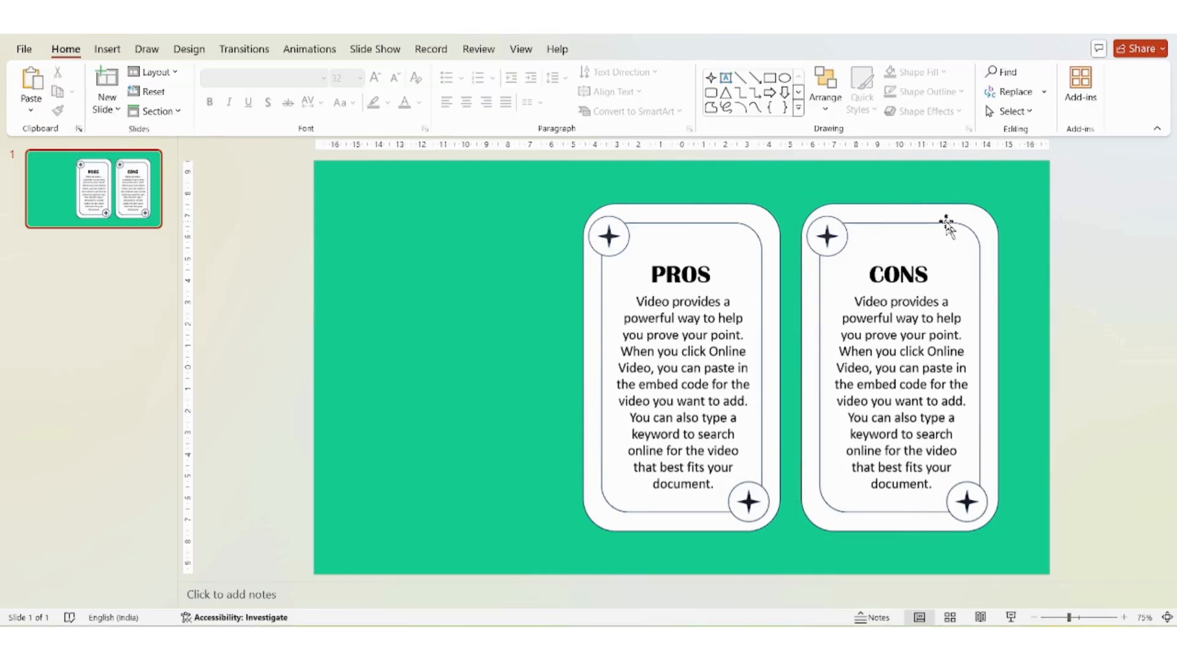
left_click(902, 368)
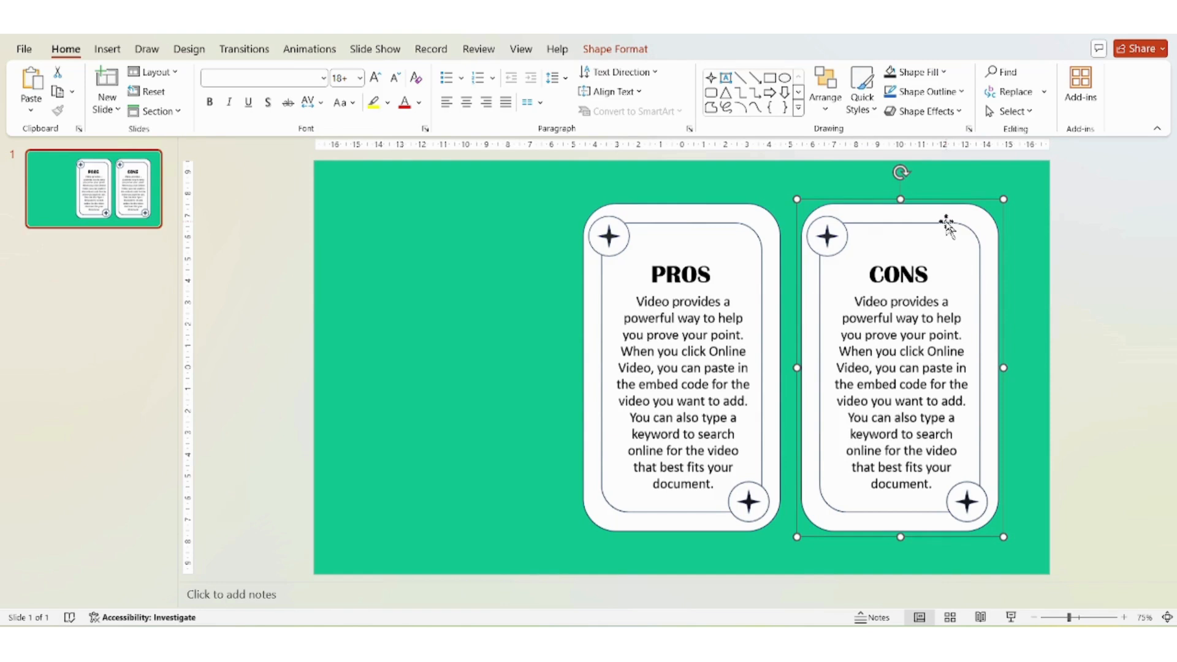
right_click(948, 226)
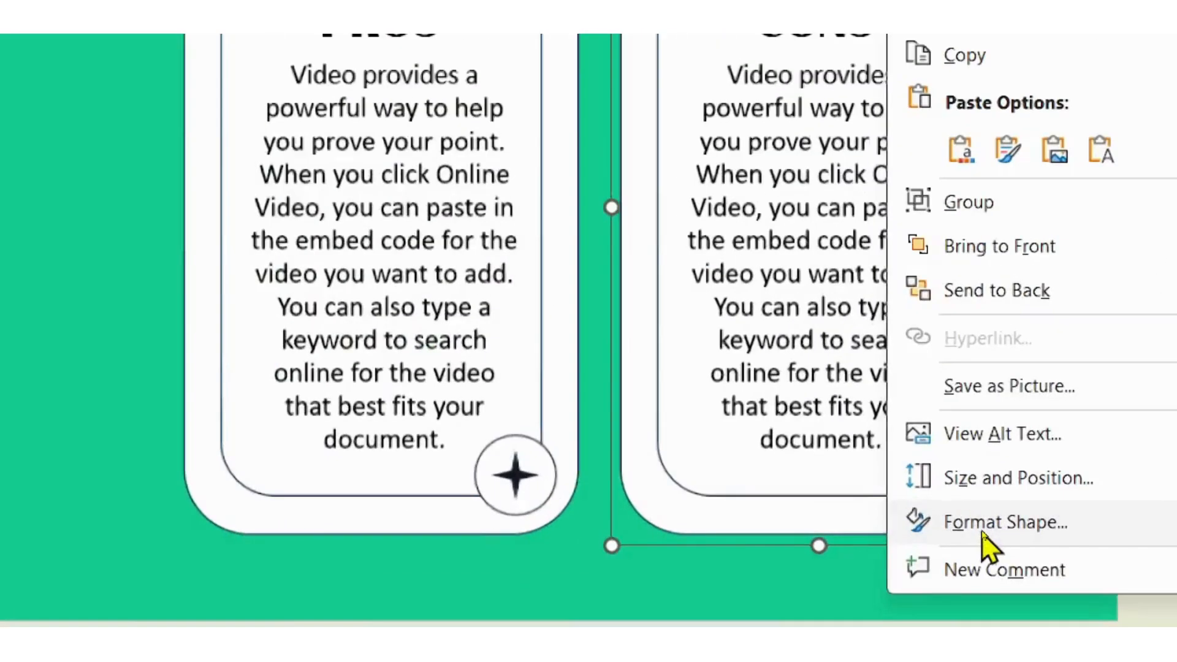
Step: In Format Shape > Effects > 3-D Rotation, set the CONS card's X Rotation to 180°
left_click(1006, 523)
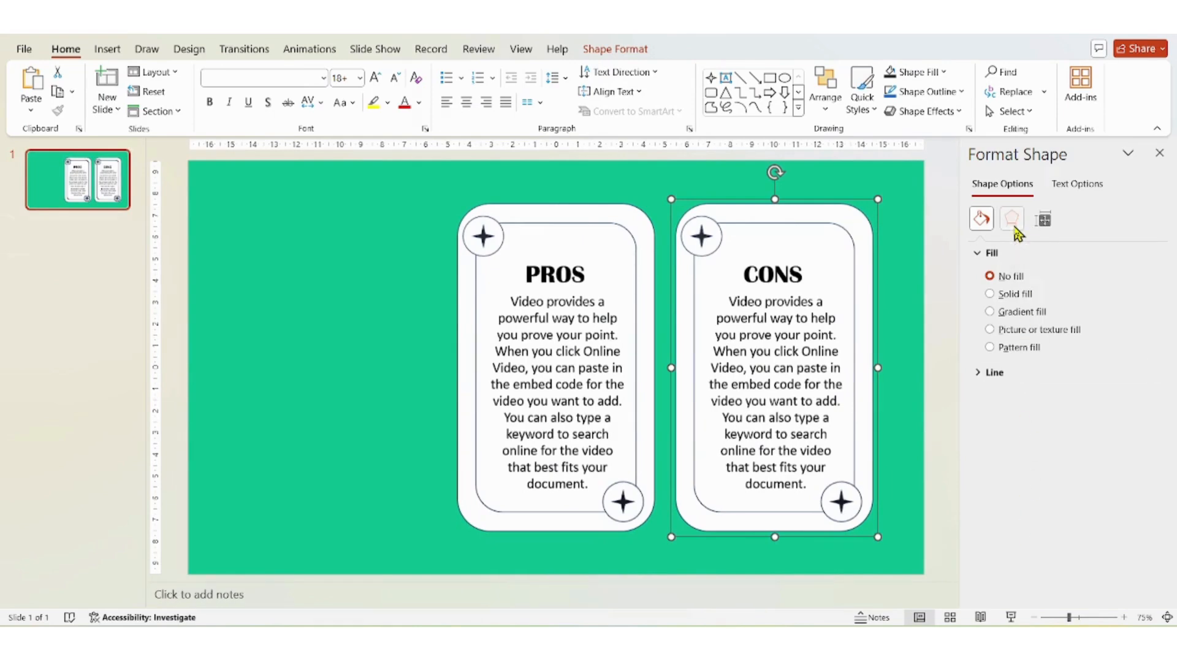
left_click(1012, 218)
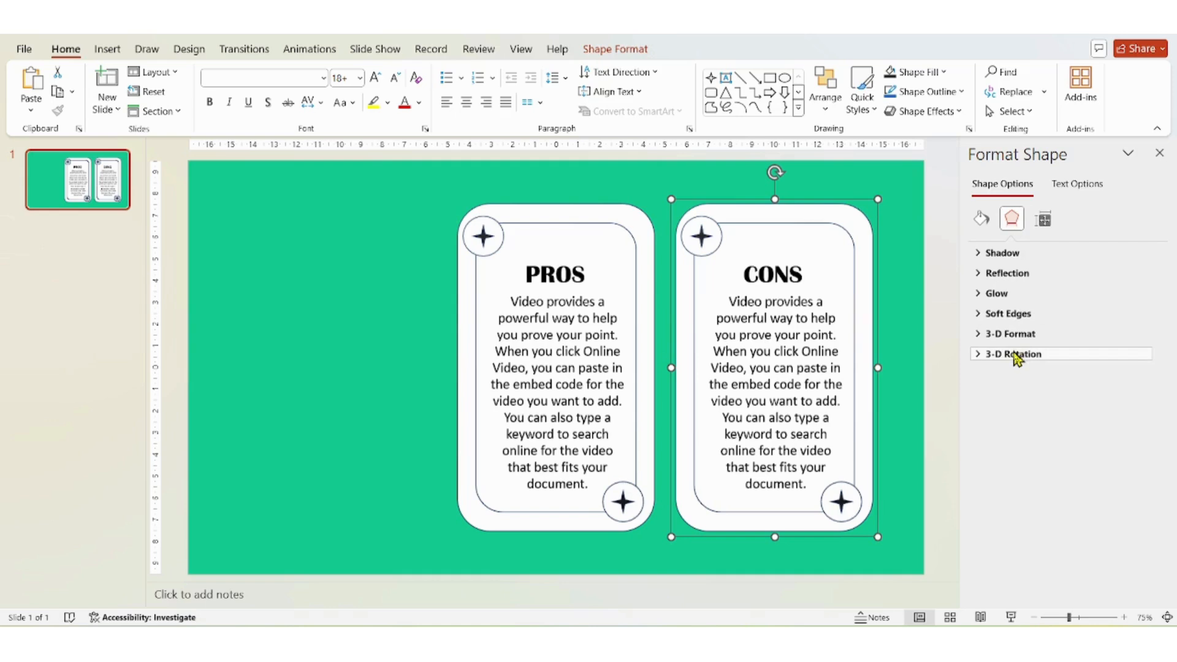
left_click(1013, 353)
type("180")
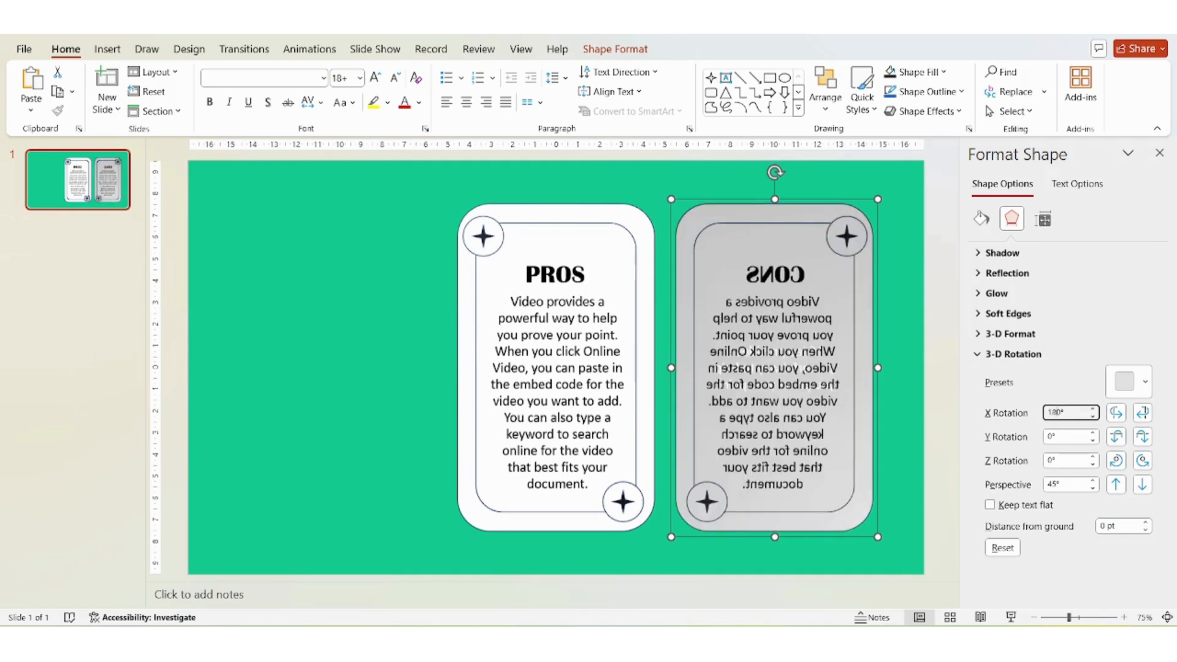
mouse_move(885, 293)
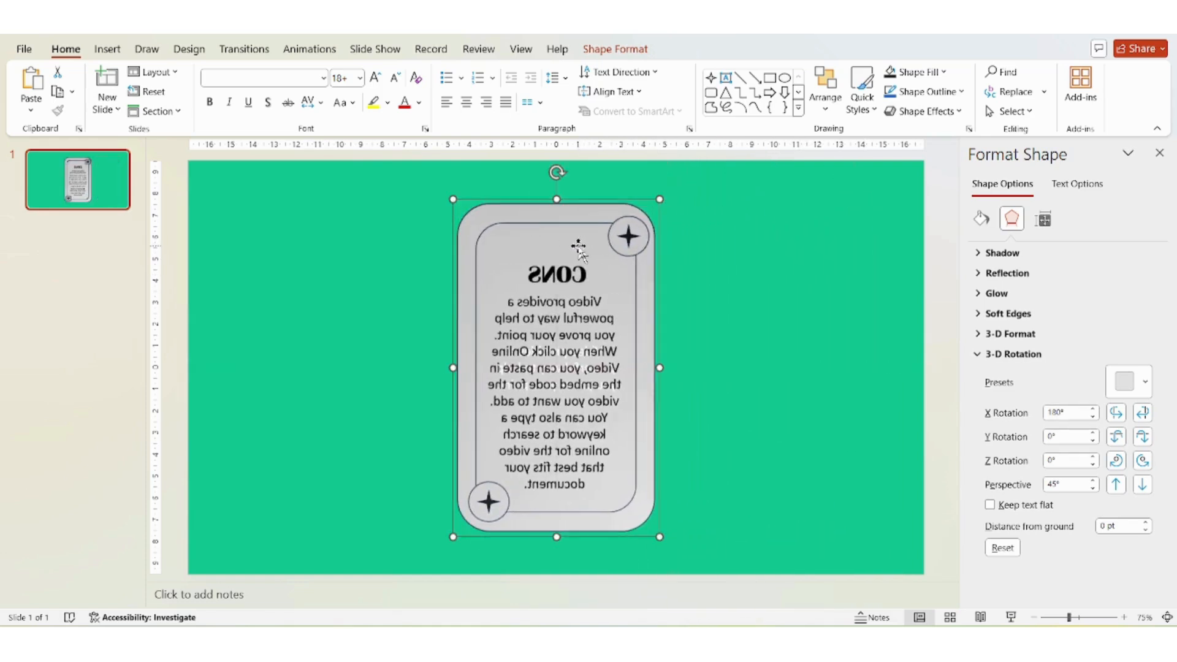
mouse_move(600, 251)
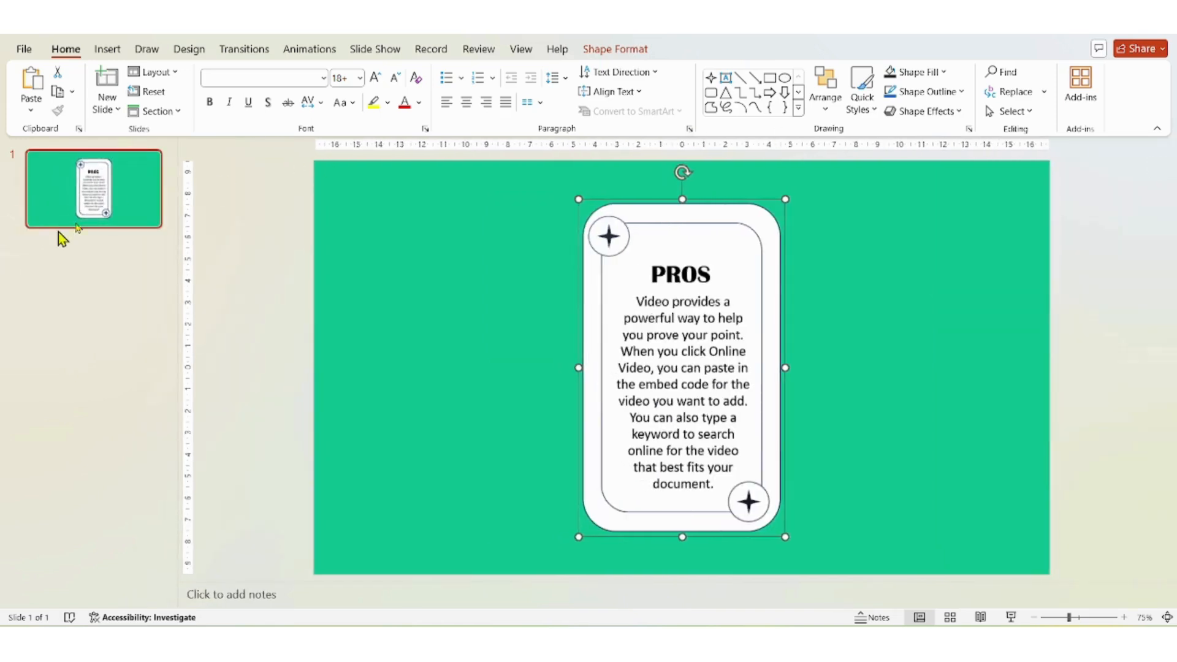
Step: Duplicate slide 1 to create a second slide with the PROS card
right_click(93, 189)
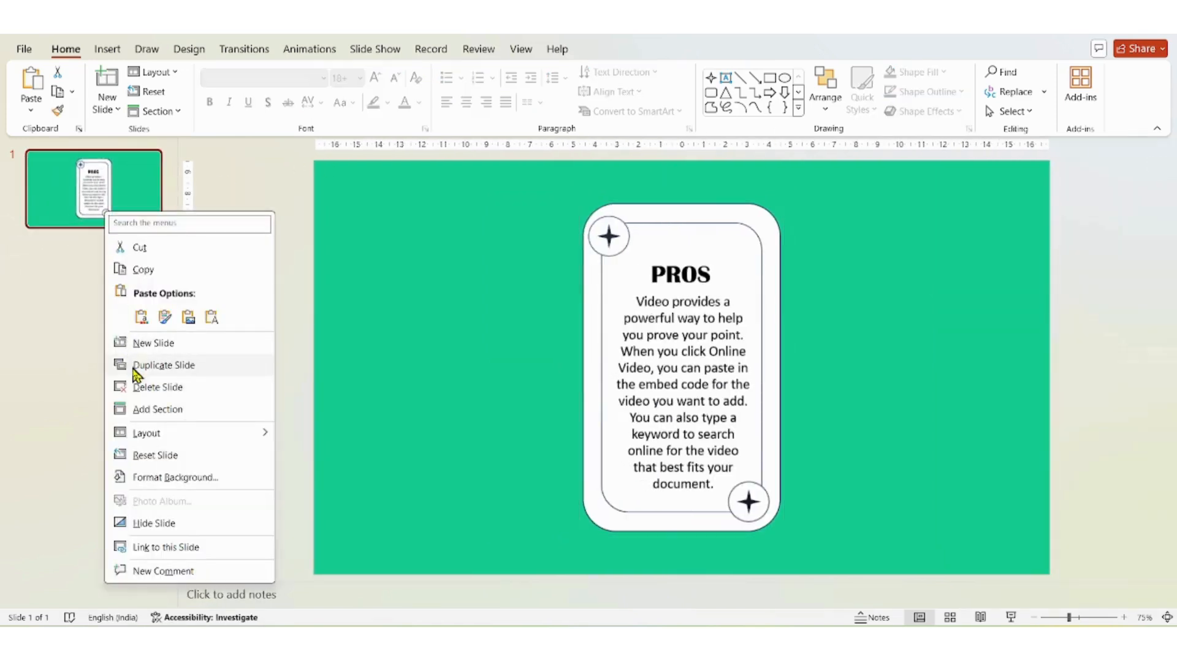
left_click(163, 366)
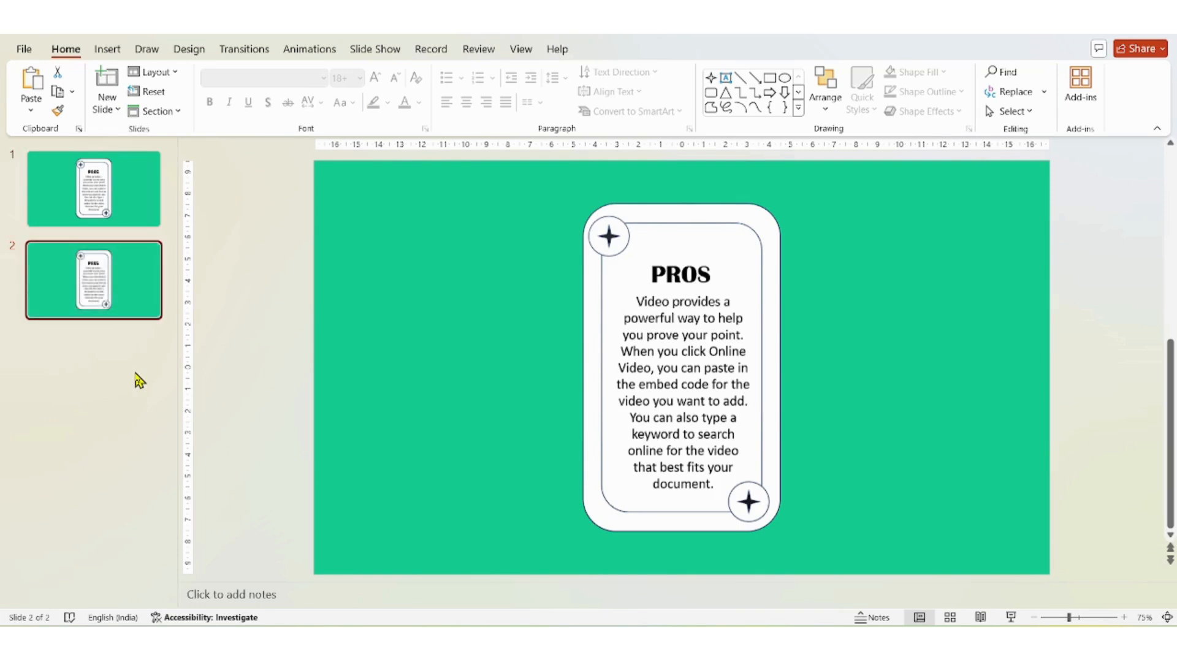
Step: Flip the card on slide 2 with a 3-D X Rotation of 180° so it reads CONS
left_click(679, 229)
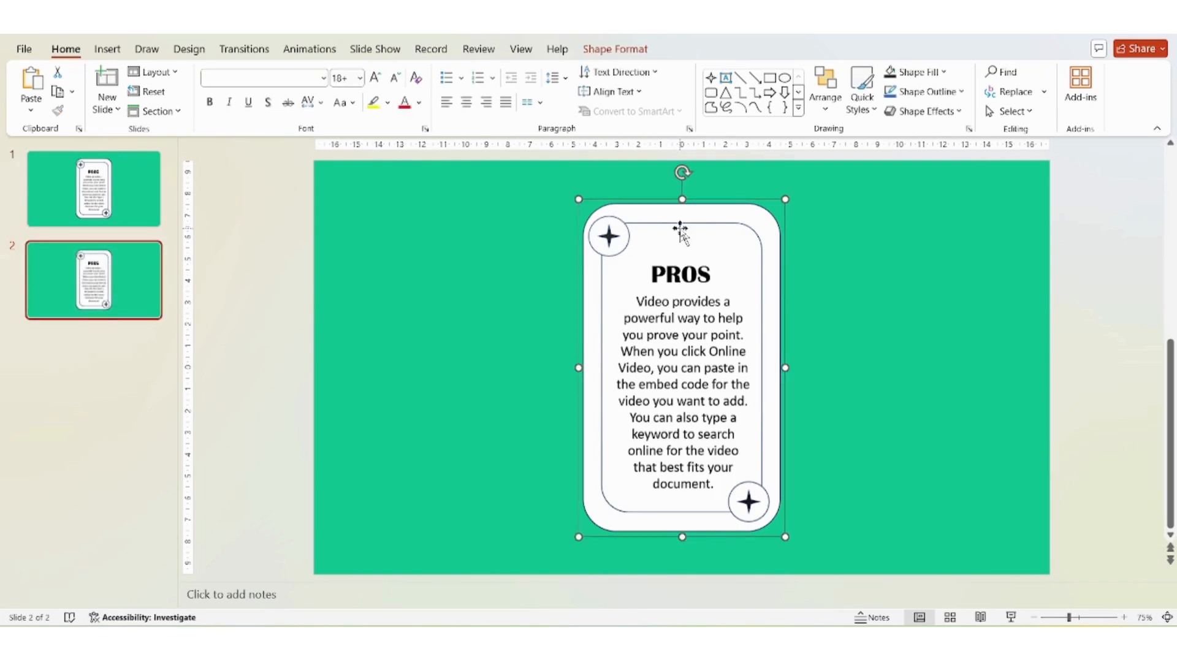
right_click(680, 229)
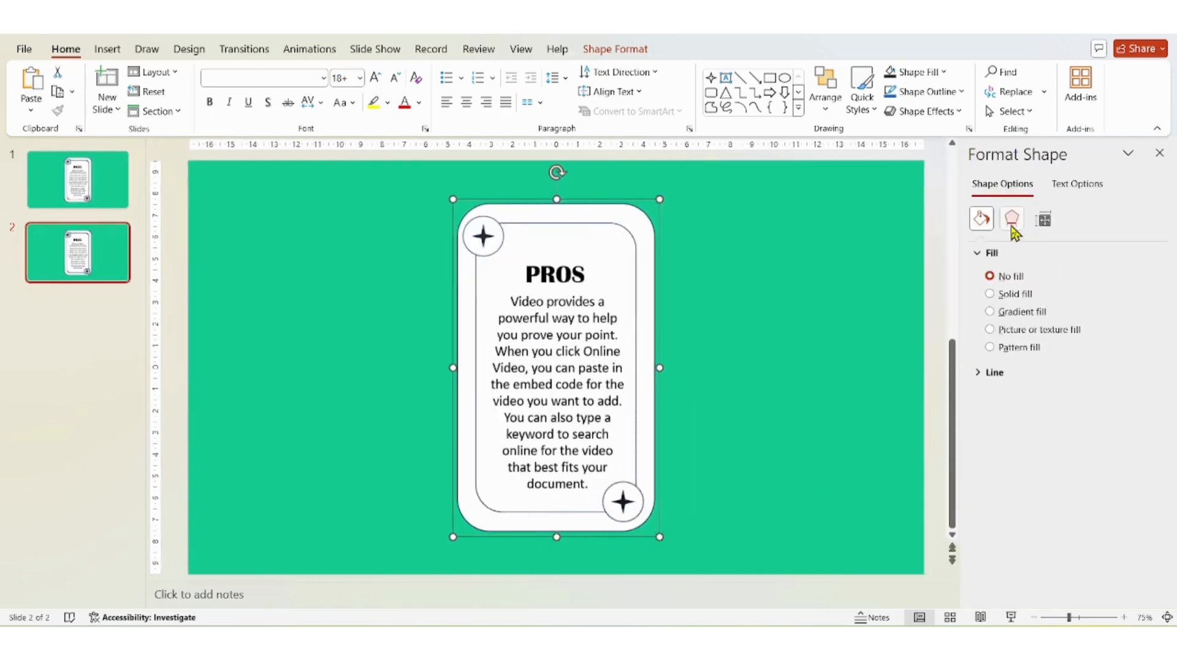
left_click(1012, 219)
type("180")
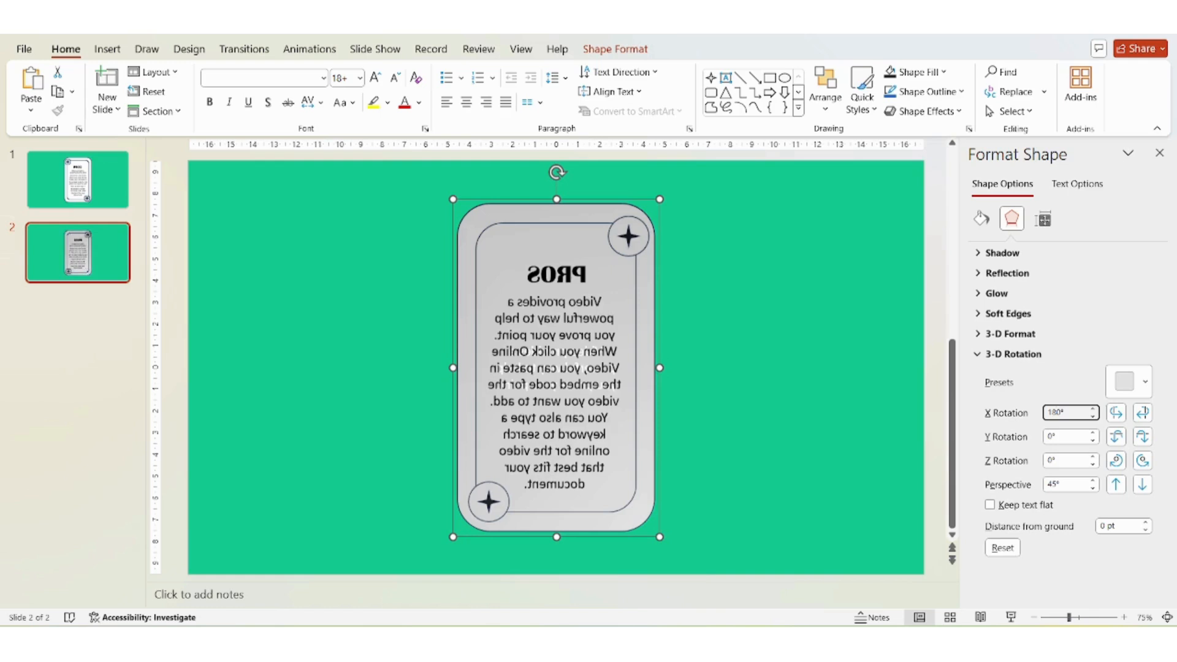
mouse_move(601, 262)
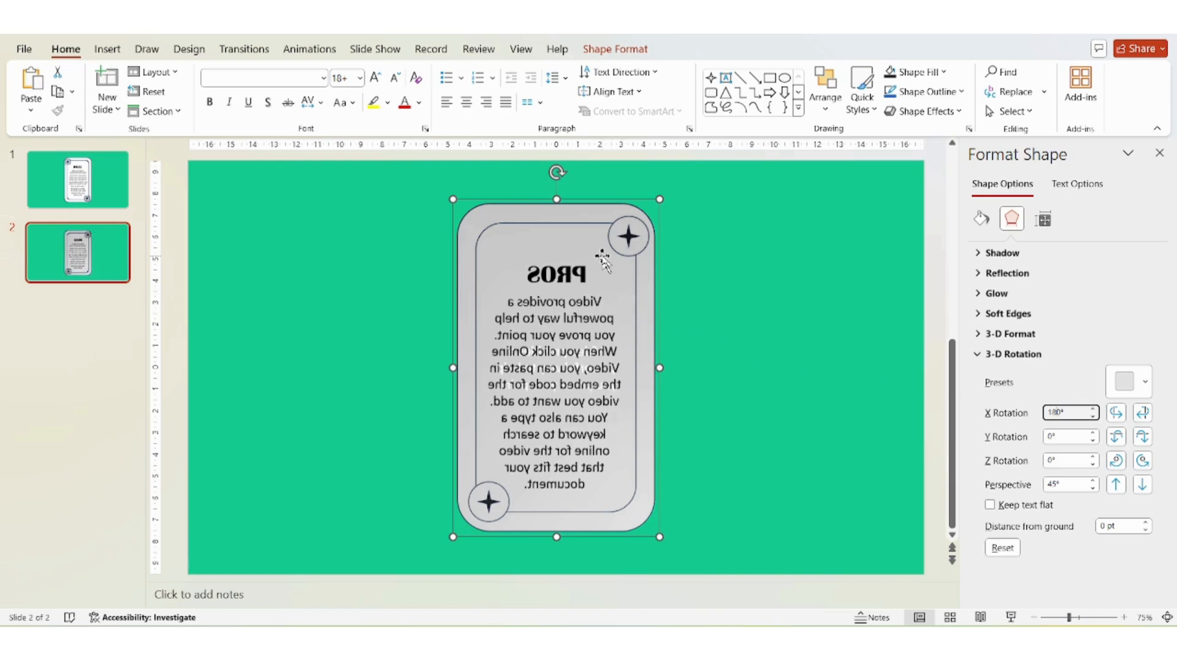
right_click(601, 262)
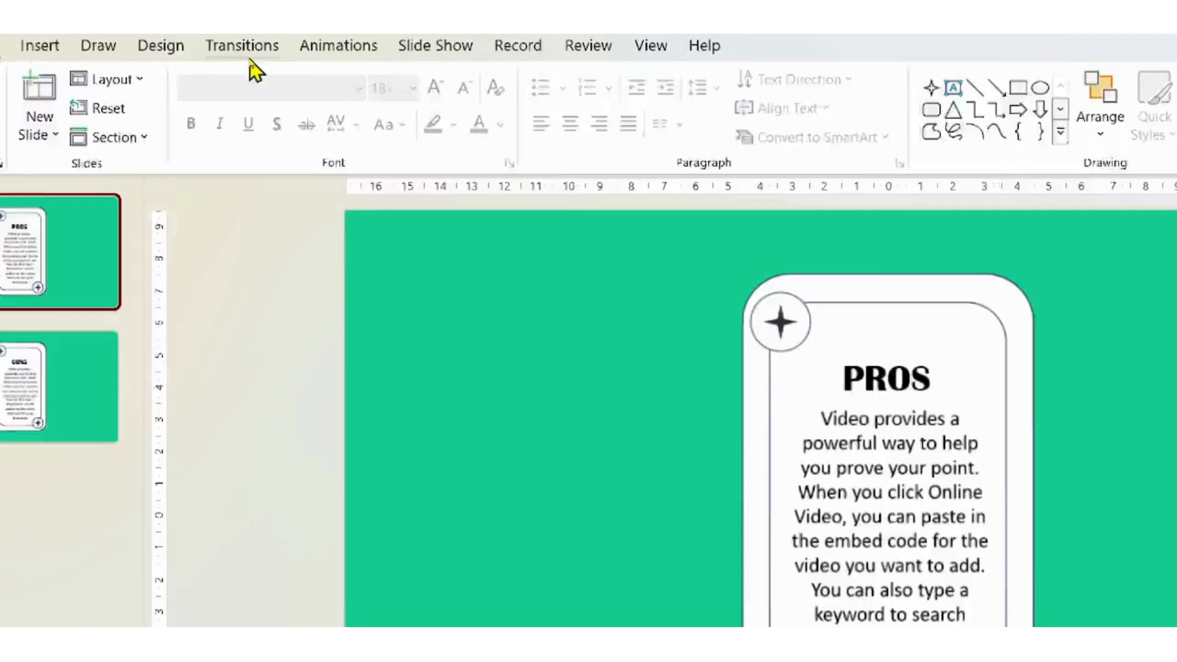
Step: Give the slides a Morph transition applied to all
left_click(242, 45)
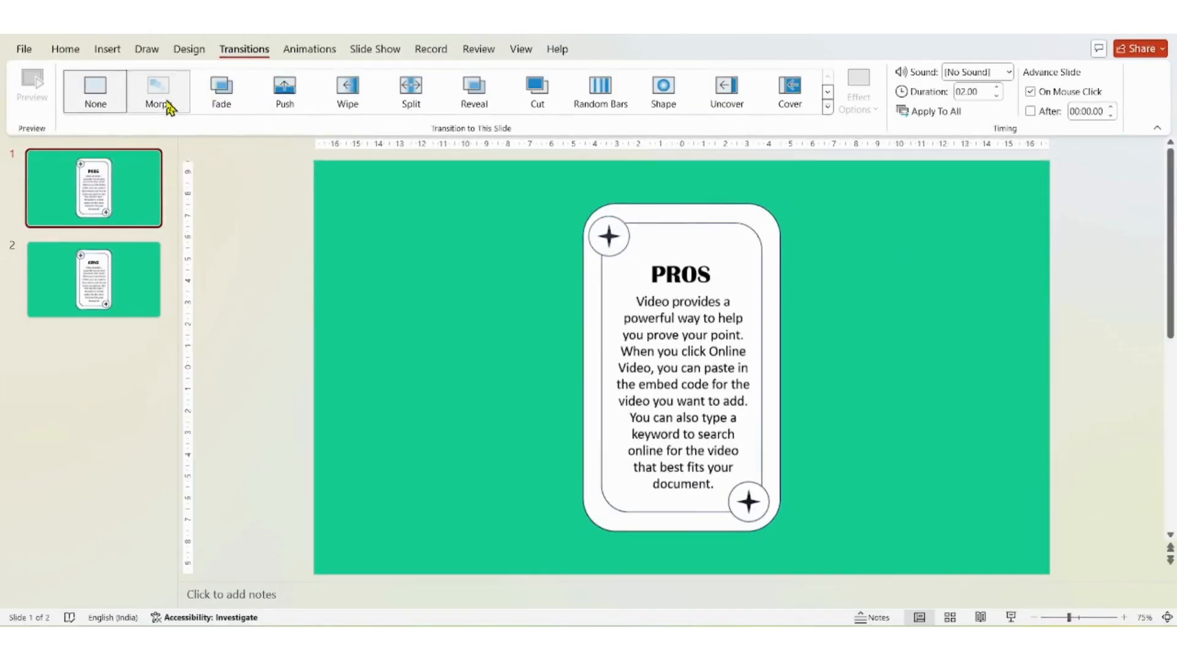
left_click(158, 90)
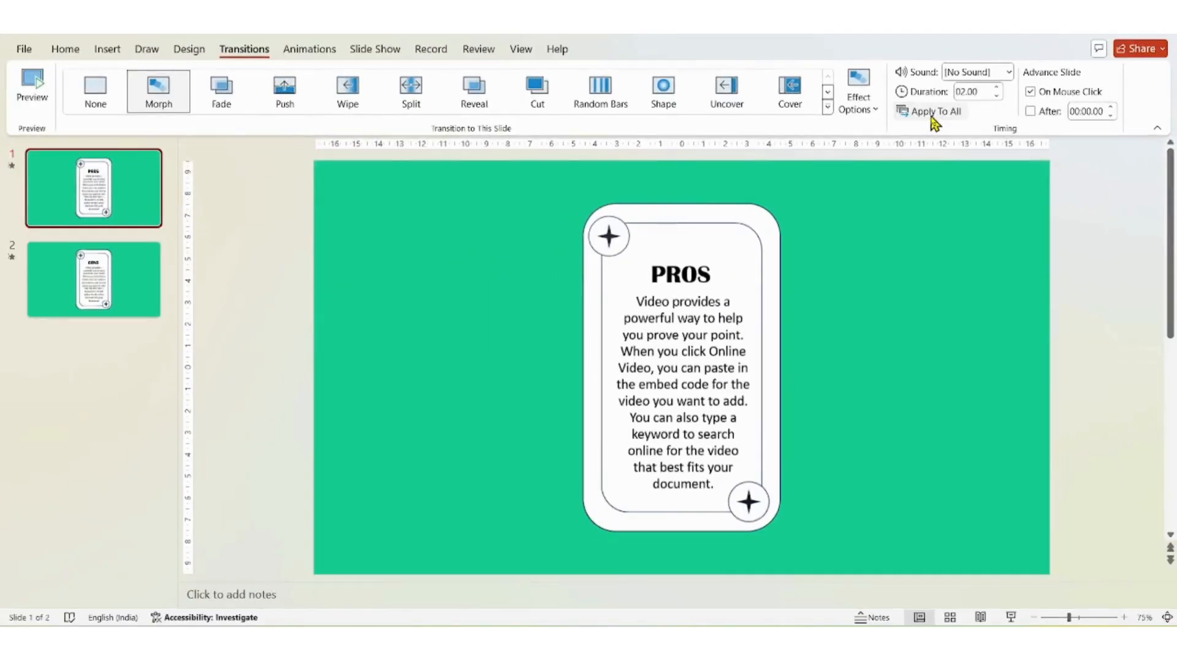
right_click(937, 367)
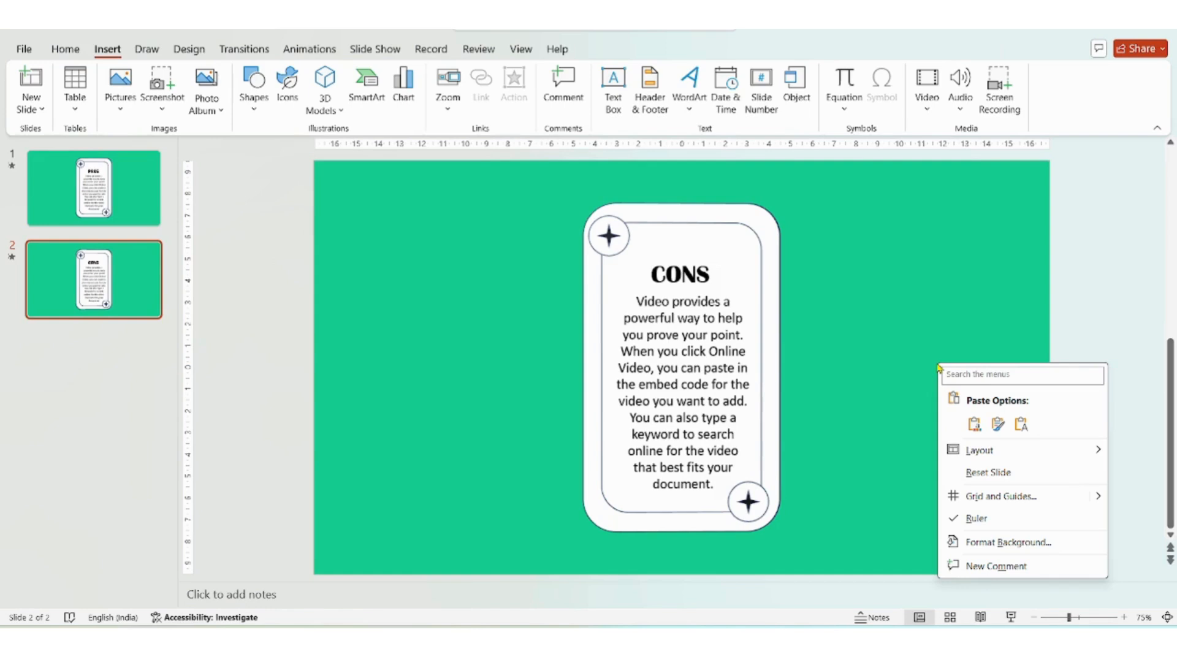
Step: Make slide 2's background solid Red, then return to the green PROS slide
left_click(1008, 542)
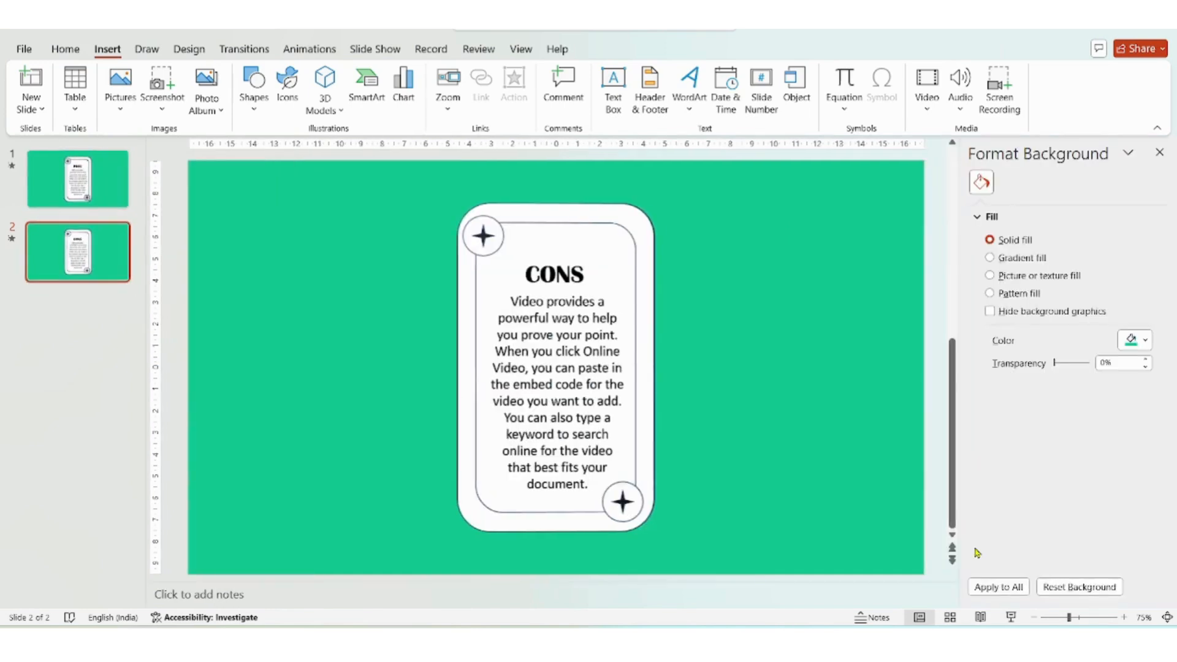
mouse_move(1145, 340)
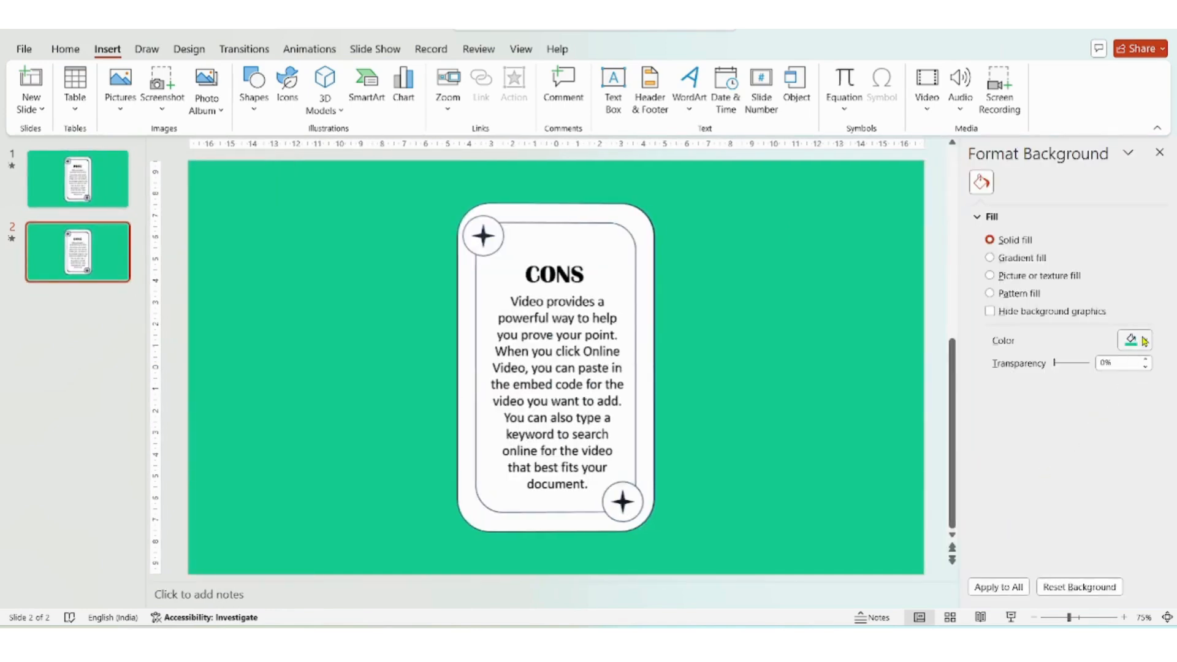
left_click(1130, 340)
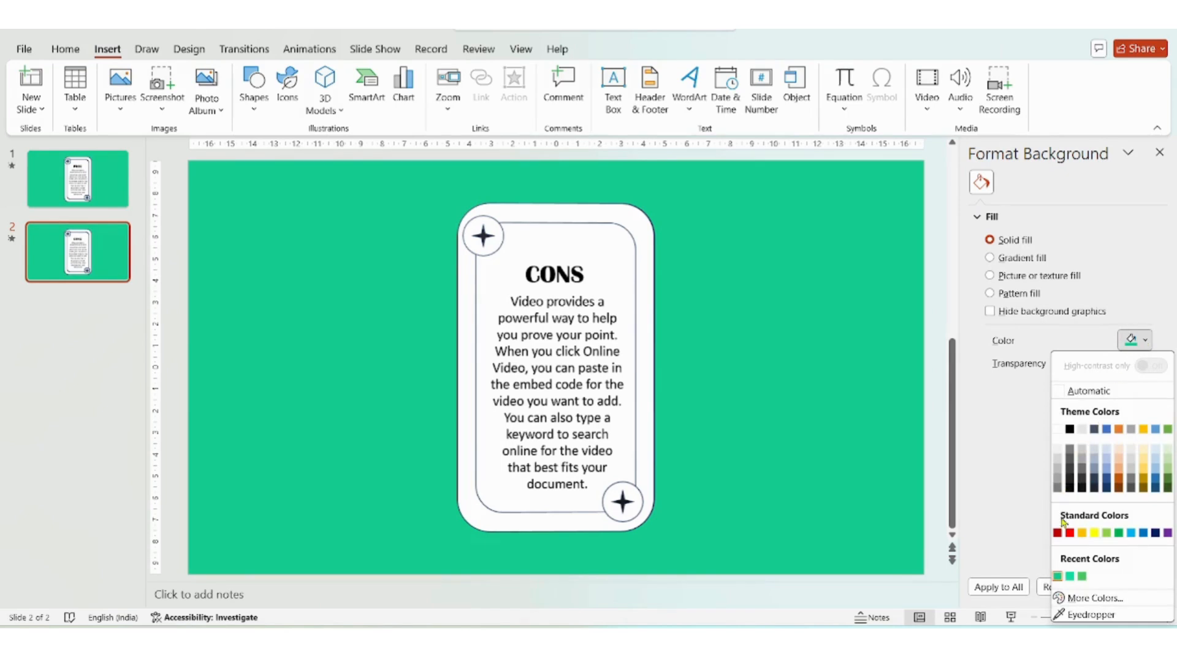
mouse_move(1072, 533)
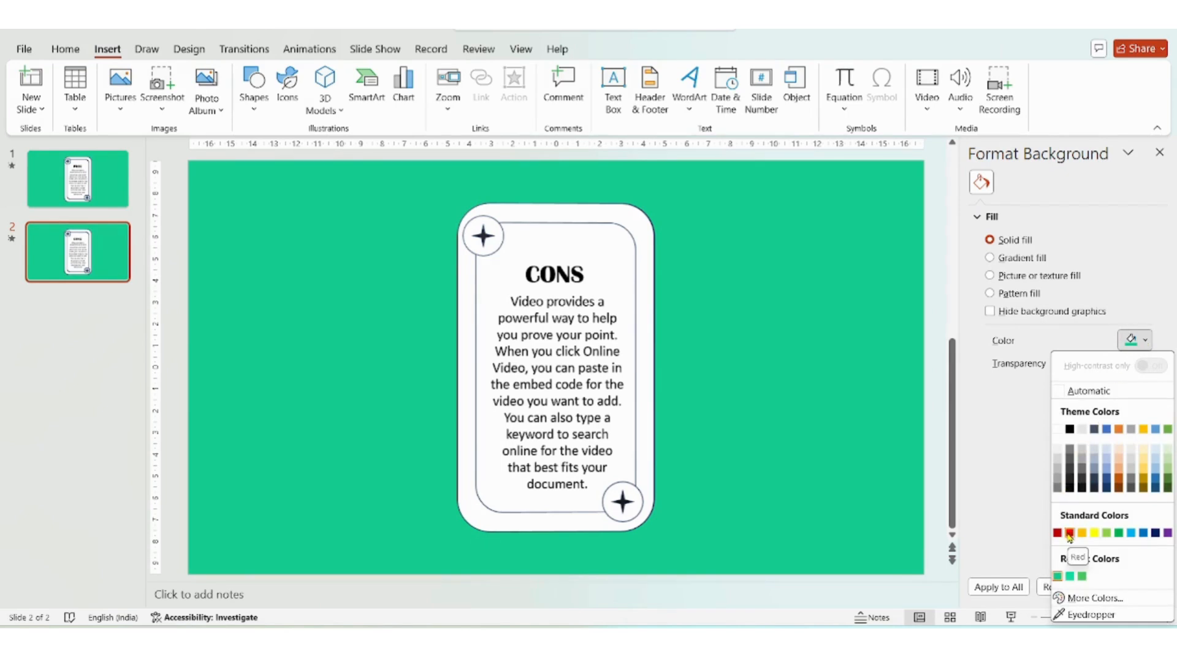
left_click(1070, 533)
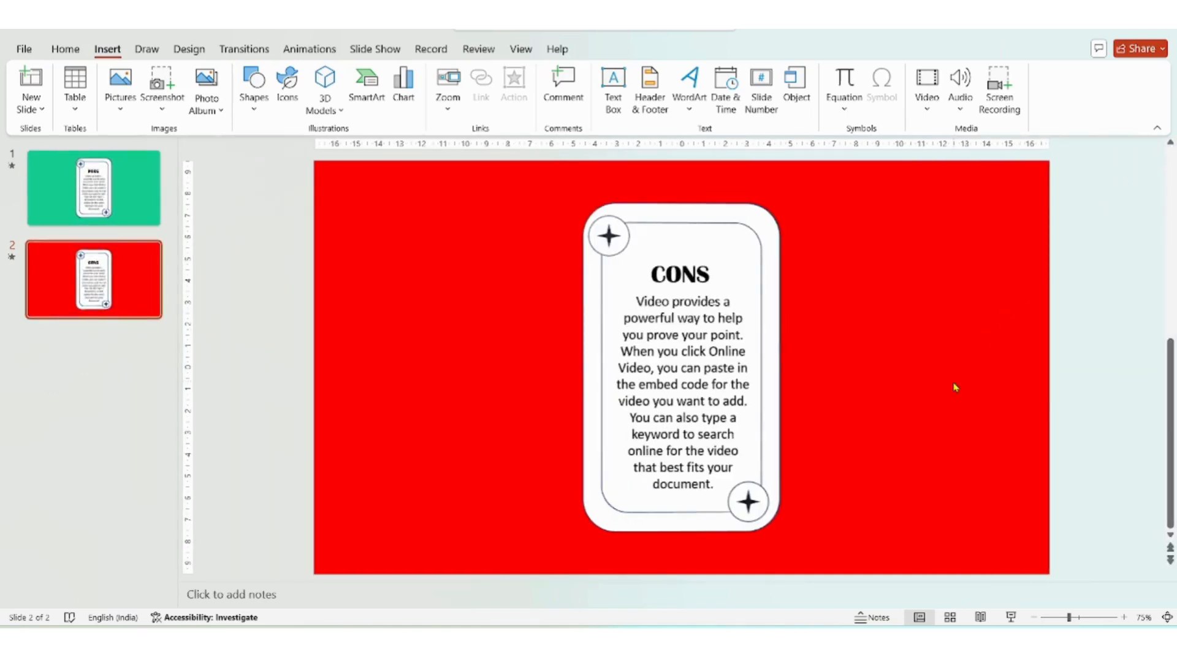
mouse_move(402, 369)
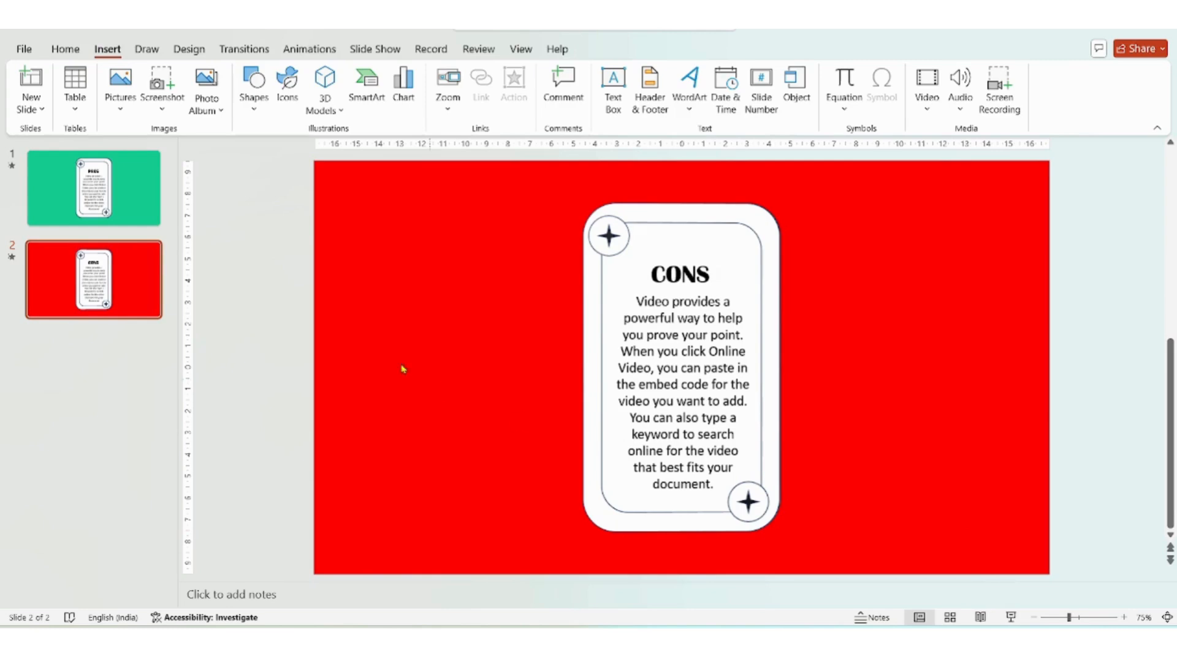
left_click(95, 188)
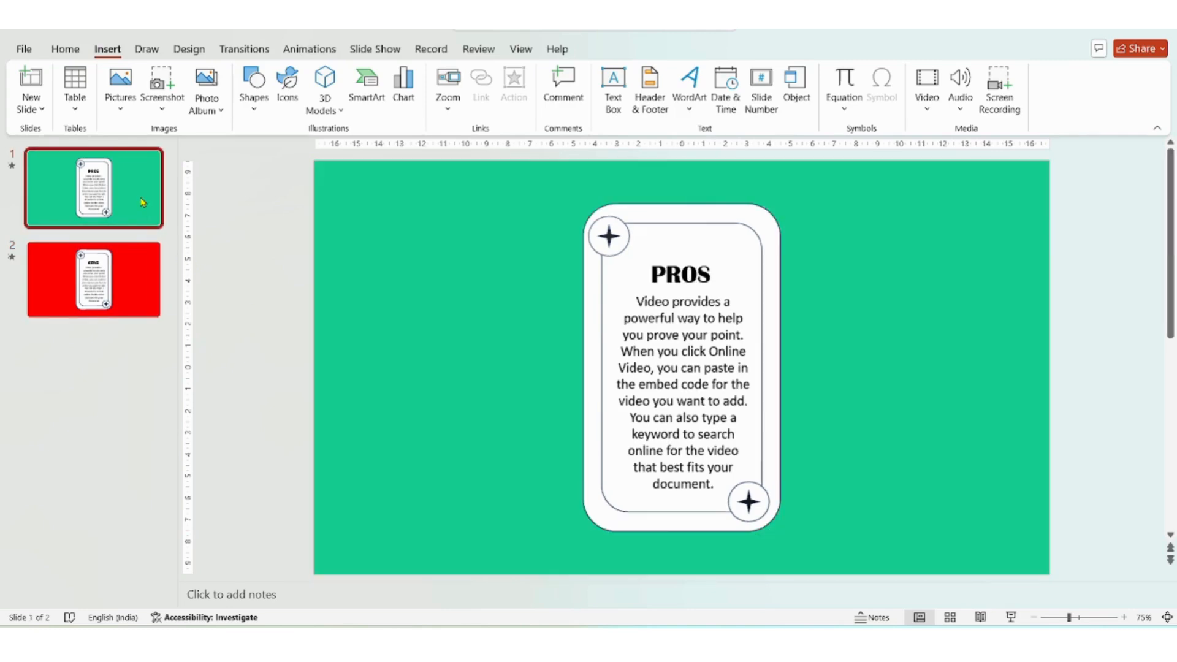